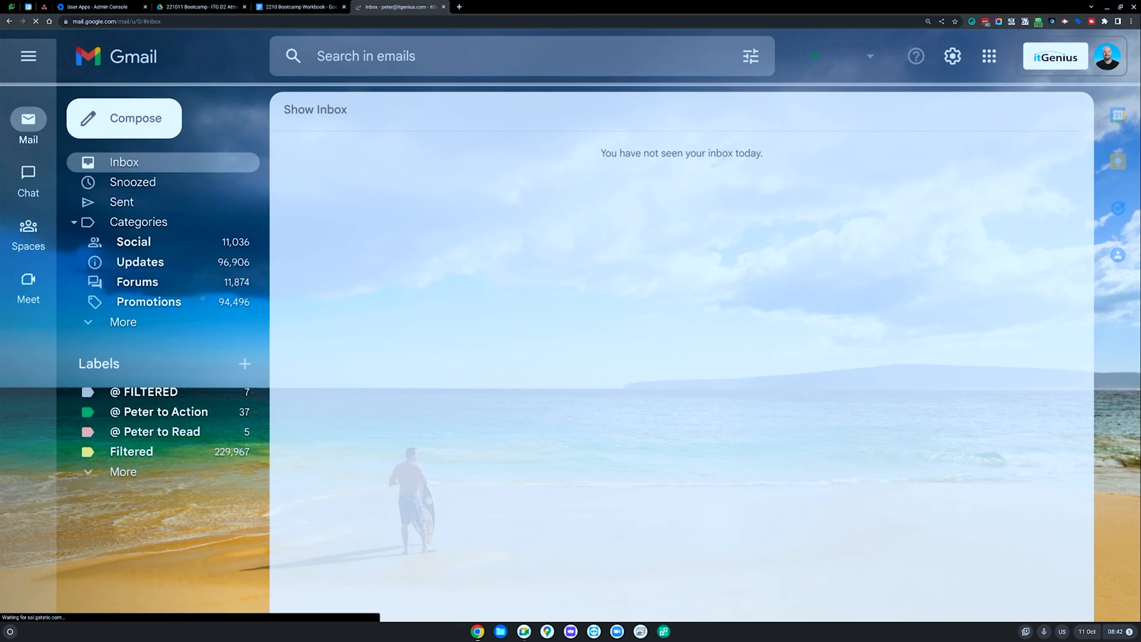
{"action": "mouse_move", "coordinate": [589, 214]}
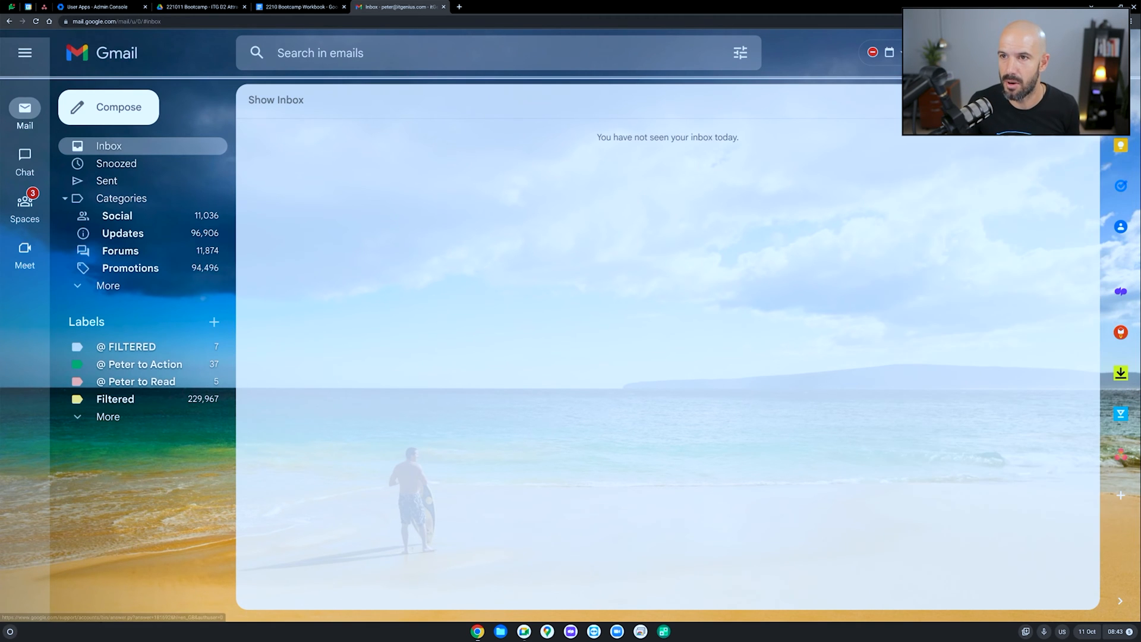
Go from the gear's Quick settings panel to the full settings page on the General tab
{"action": "left_click", "coordinate": [977, 53]}
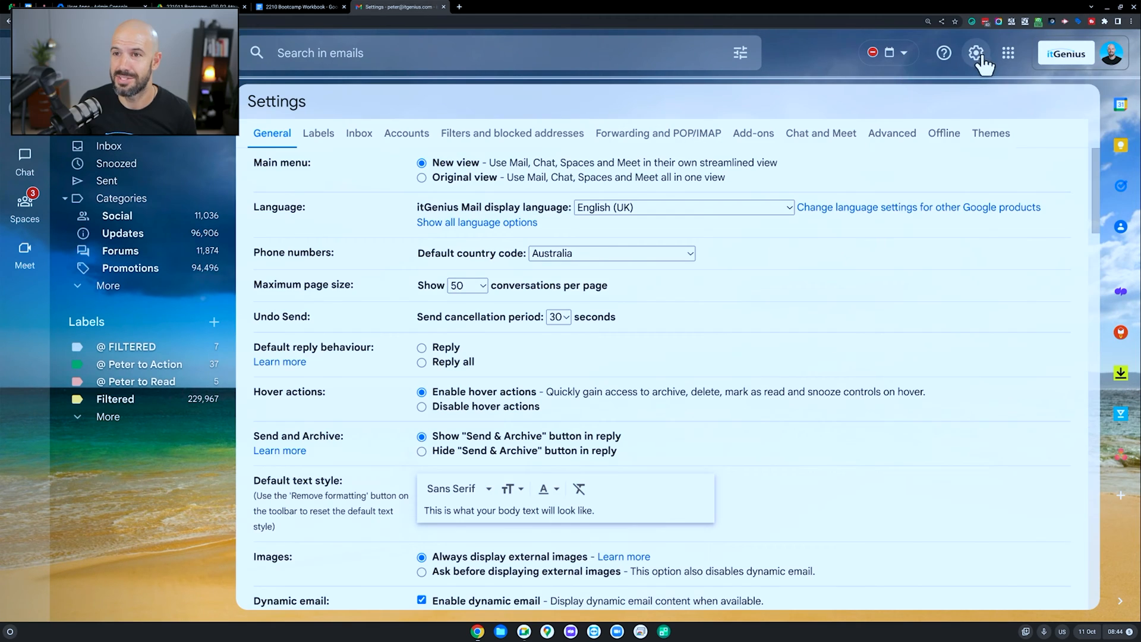
{"action": "mouse_move", "coordinate": [594, 144]}
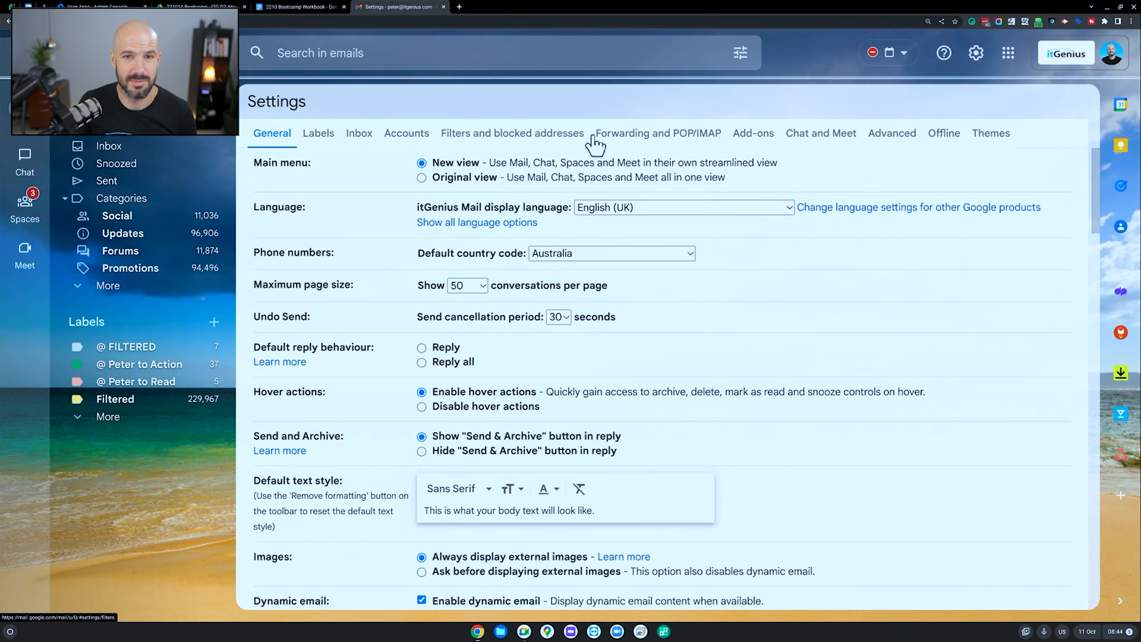
{"action": "left_click", "coordinate": [975, 52]}
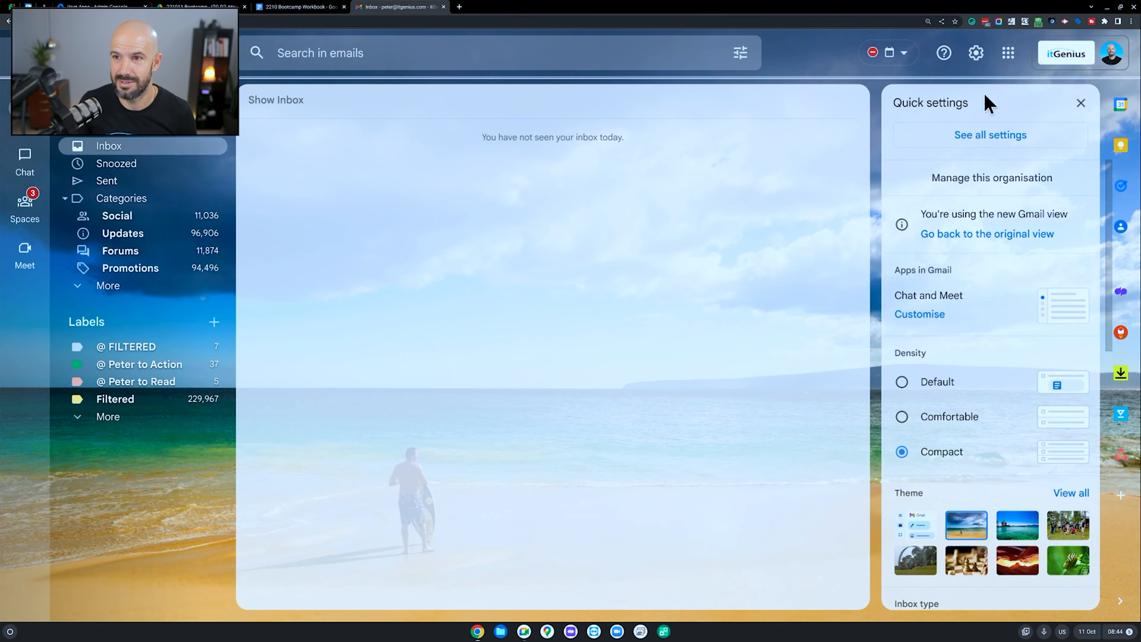
{"action": "left_click", "coordinate": [990, 135]}
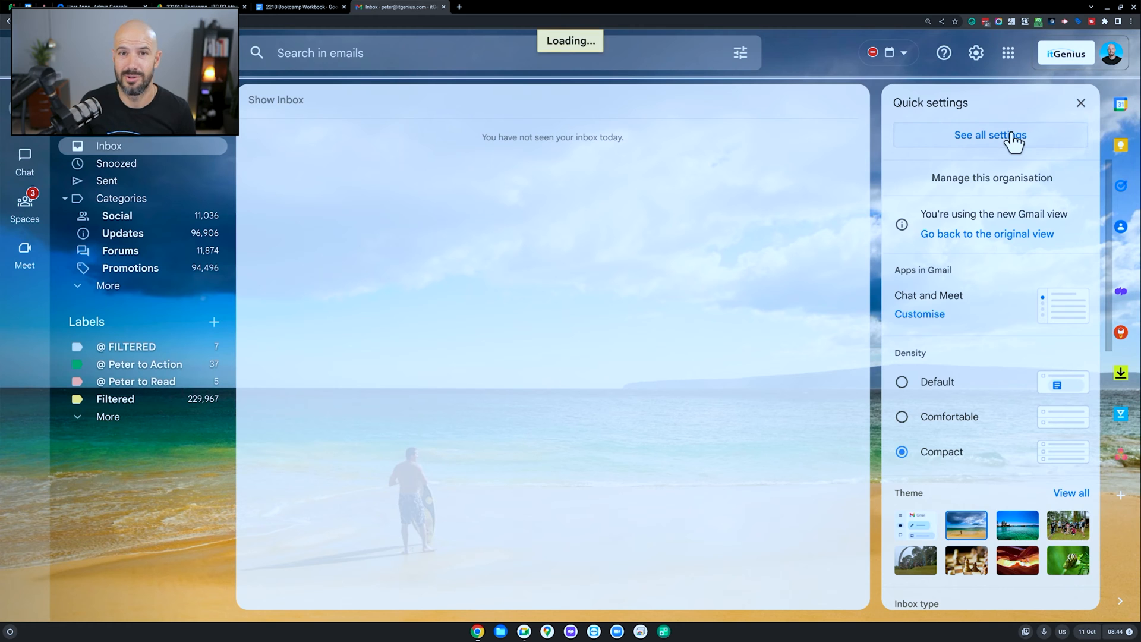
{"action": "left_click", "coordinate": [990, 135]}
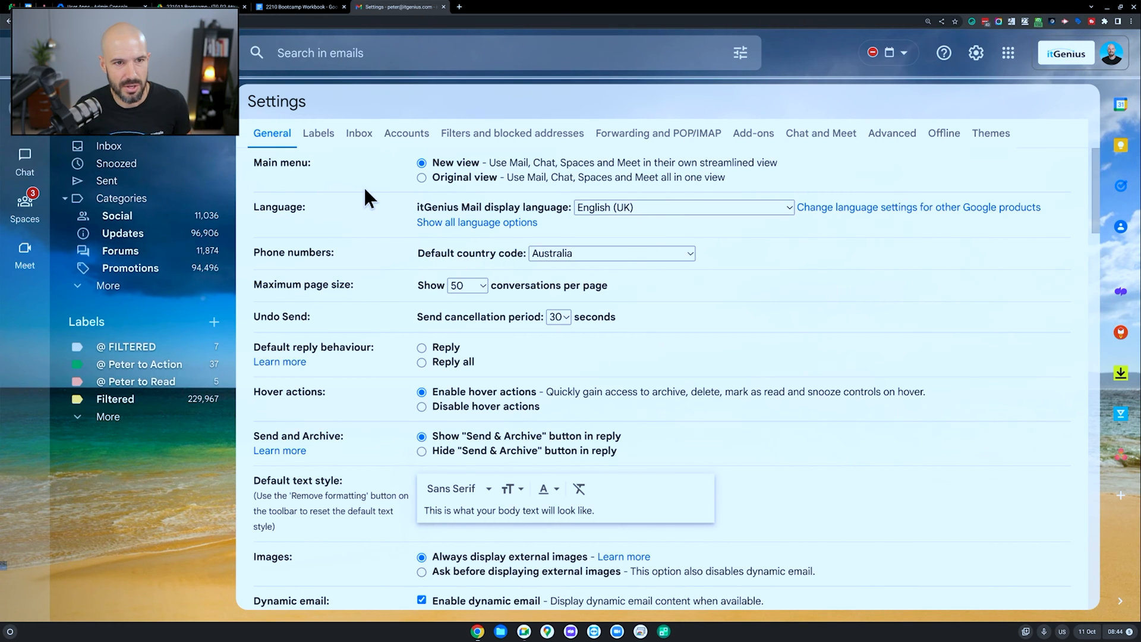
Review Send mail as under Accounts, then visit Forwarding and POP/IMAP and return to Accounts
{"action": "left_click", "coordinate": [406, 133]}
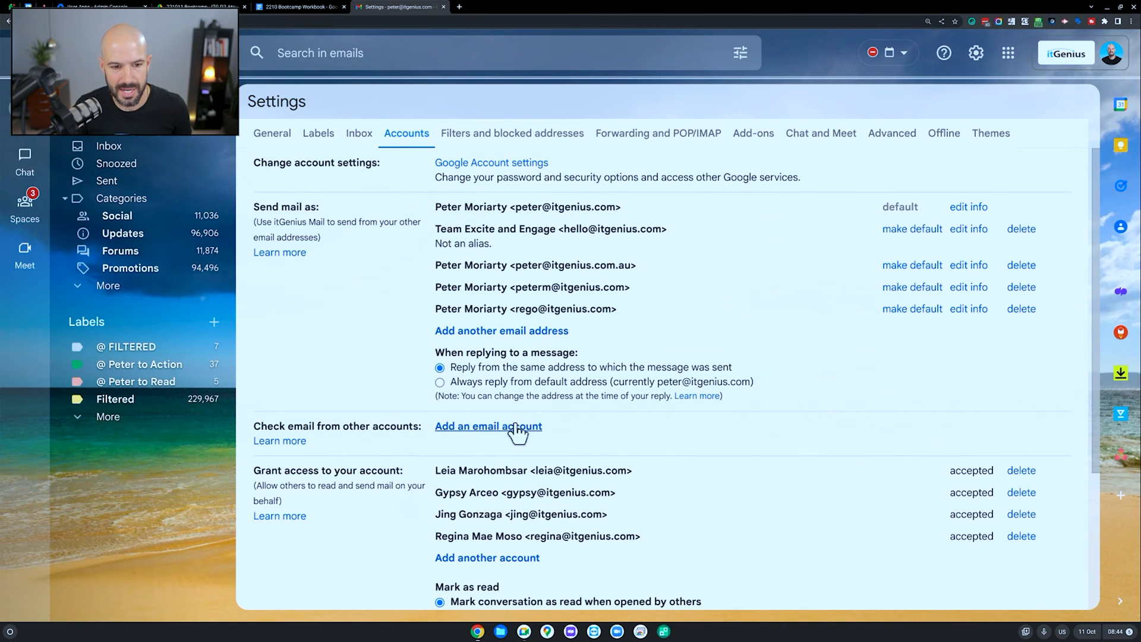
{"action": "scroll", "scroll_direction": "down", "scroll_amount": 3}
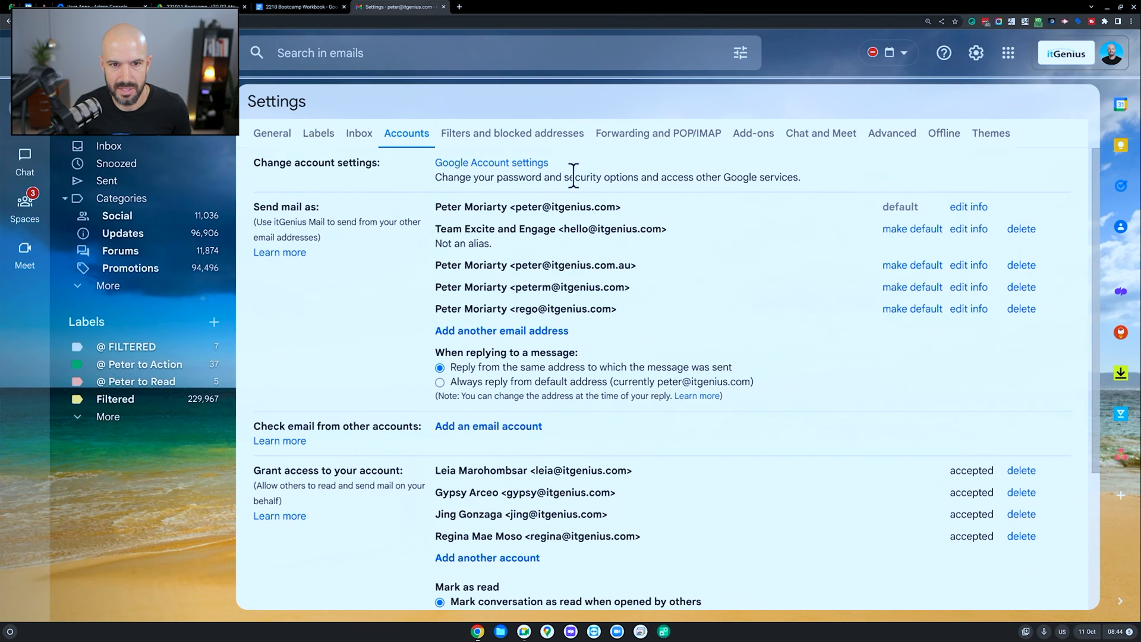
{"action": "left_click", "coordinate": [657, 133]}
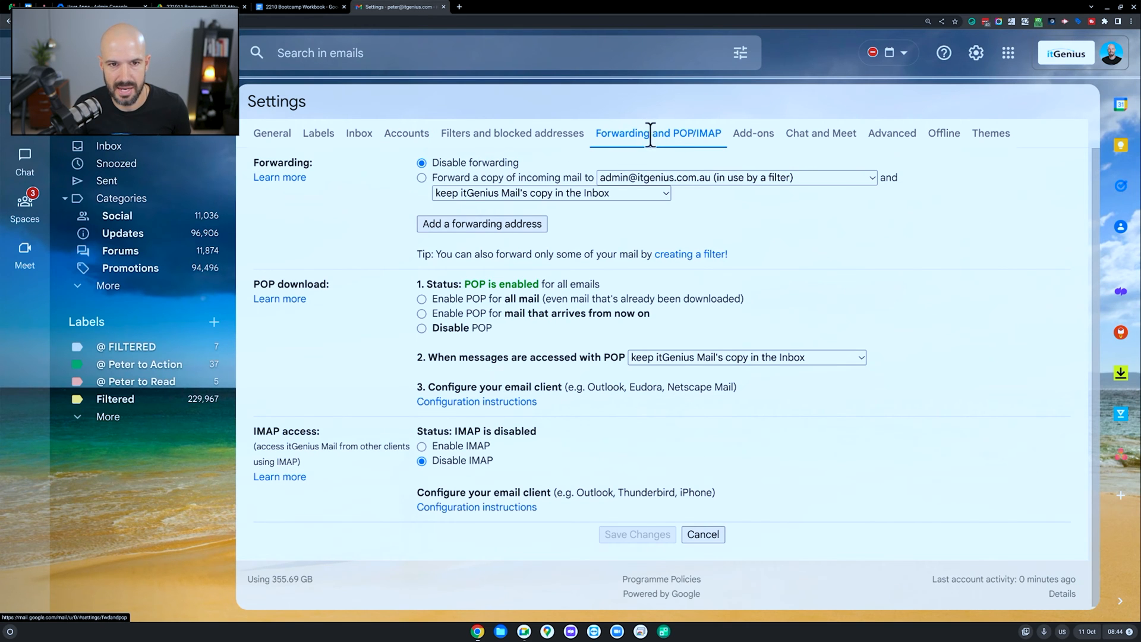
{"action": "left_click", "coordinate": [406, 133]}
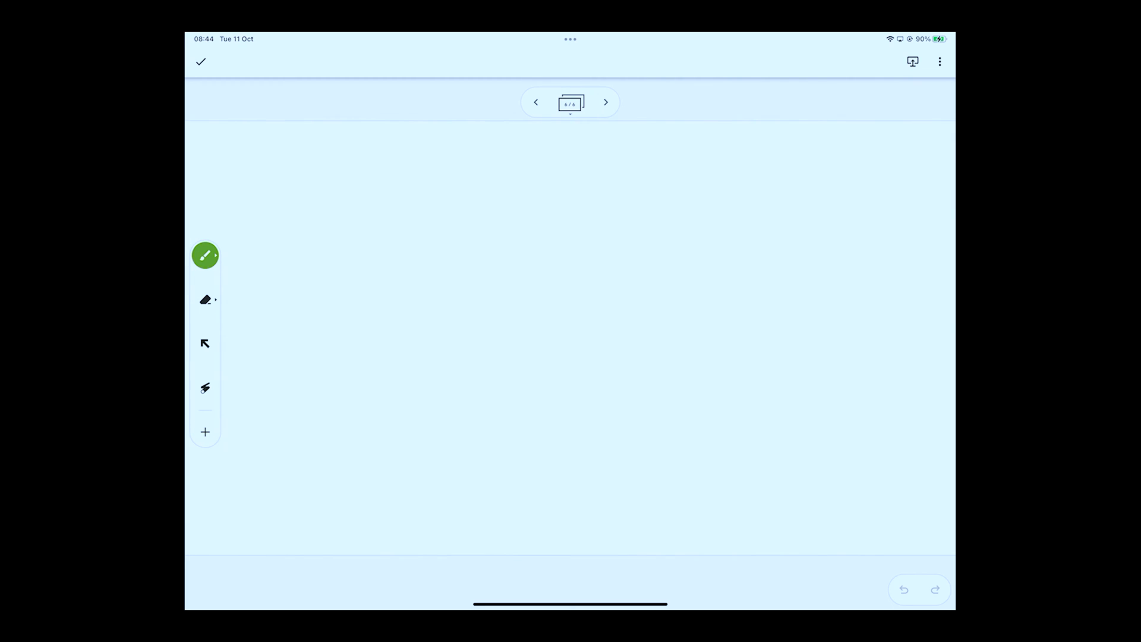
With light blue pen ink, handwrite an email address under the left and right mailboxes
{"action": "left_click", "coordinate": [206, 255]}
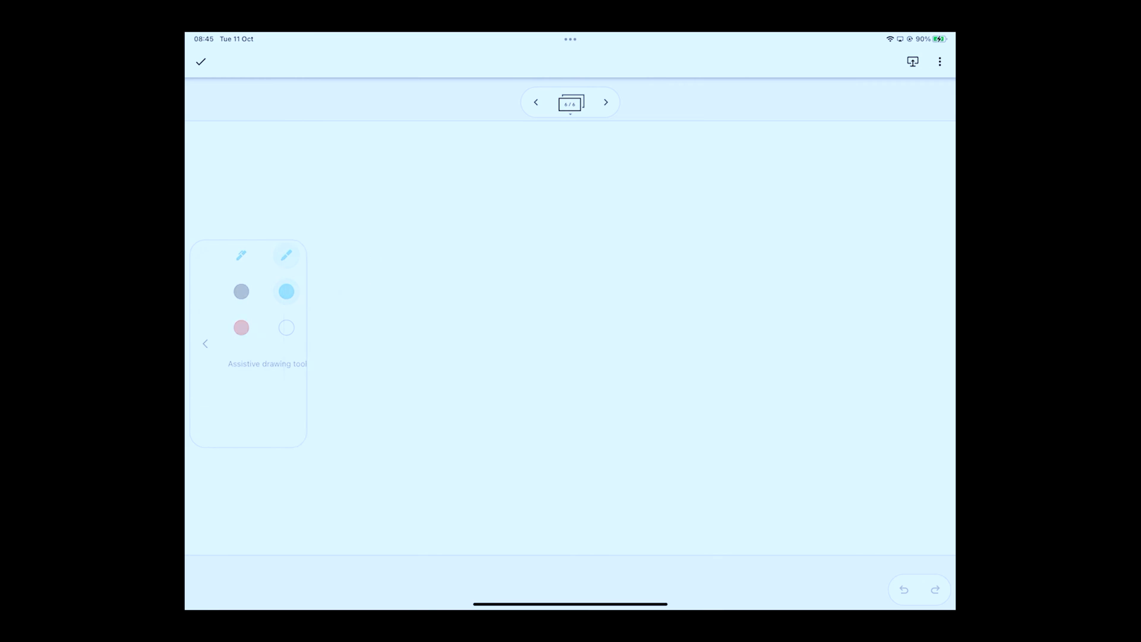
{"action": "left_click_drag", "start_coordinate": [298, 316], "coordinate": [494, 466]}
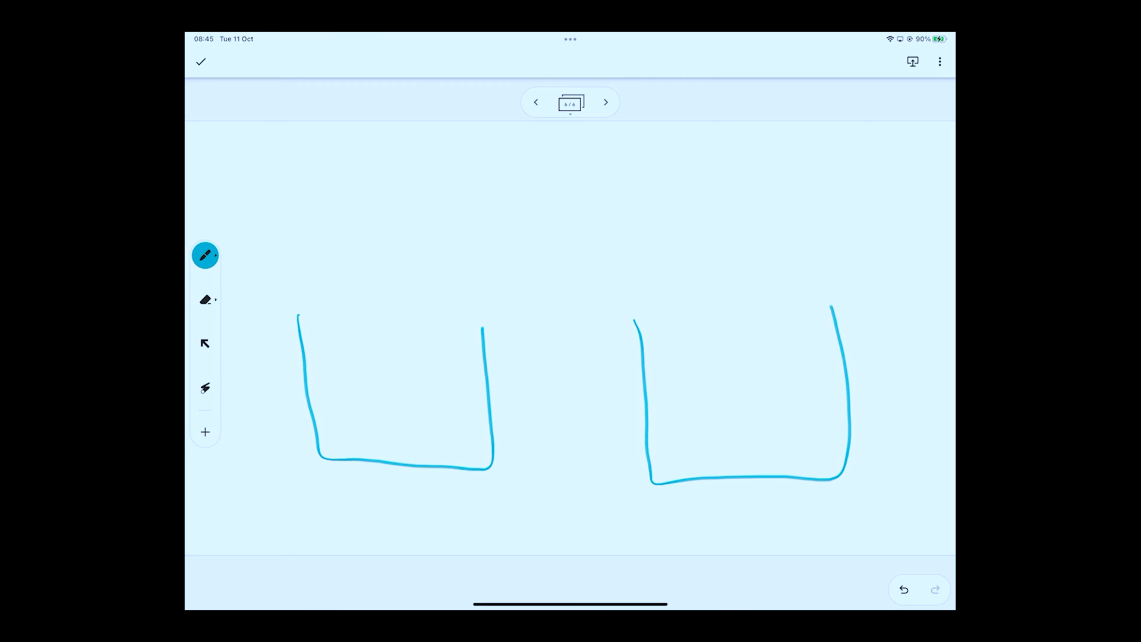
{"action": "left_click_drag", "start_coordinate": [331, 480], "coordinate": [363, 506]}
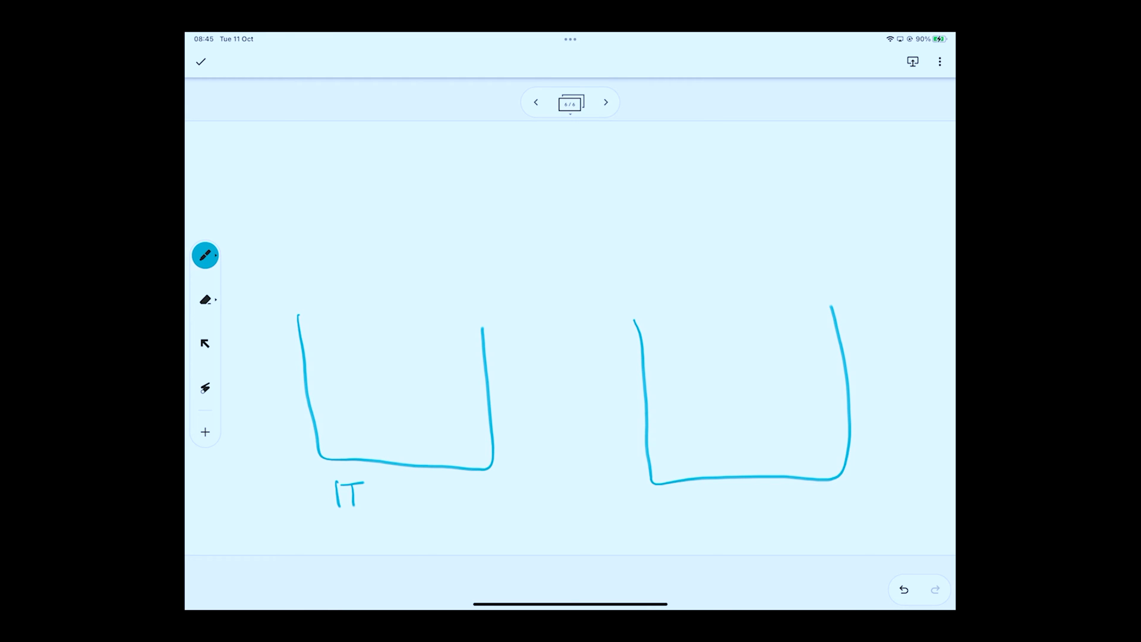
{"action": "left_click_drag", "start_coordinate": [371, 497], "coordinate": [443, 498]}
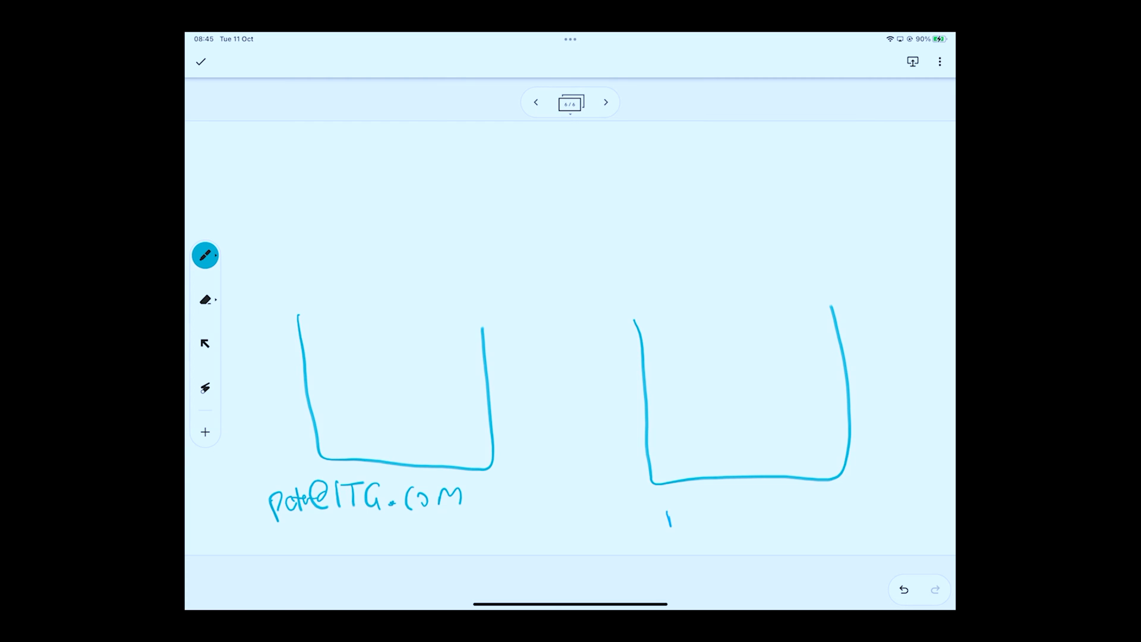
{"action": "left_click_drag", "start_coordinate": [665, 510], "coordinate": [735, 506]}
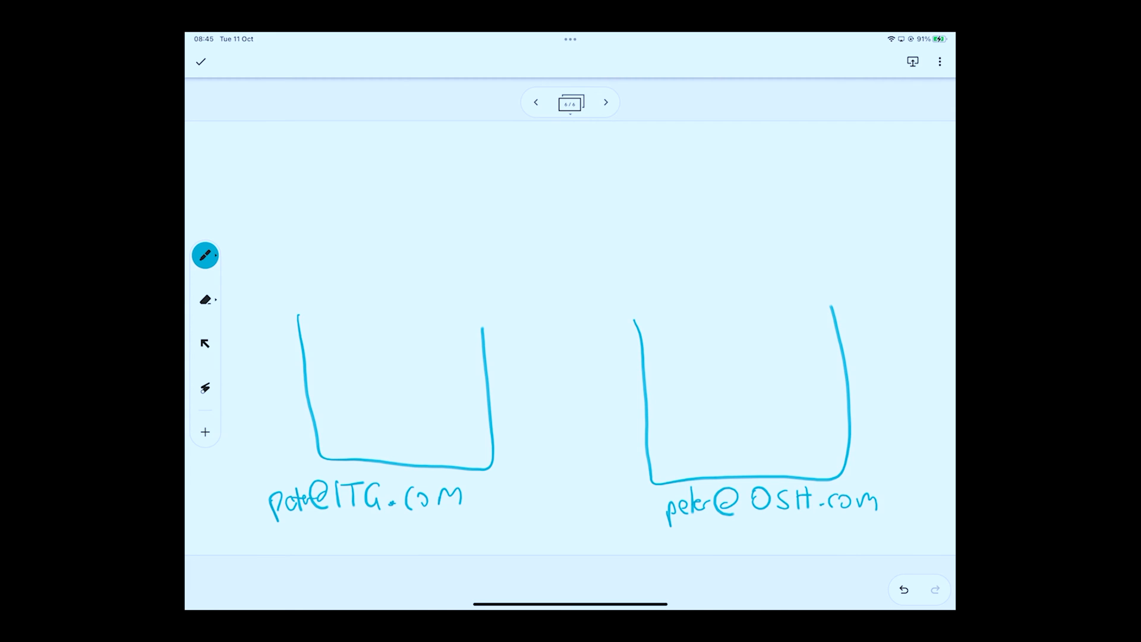
Move the right mailbox higher, draw an arrow into the left one and a vertical dividing line
{"action": "left_click", "coordinate": [205, 342]}
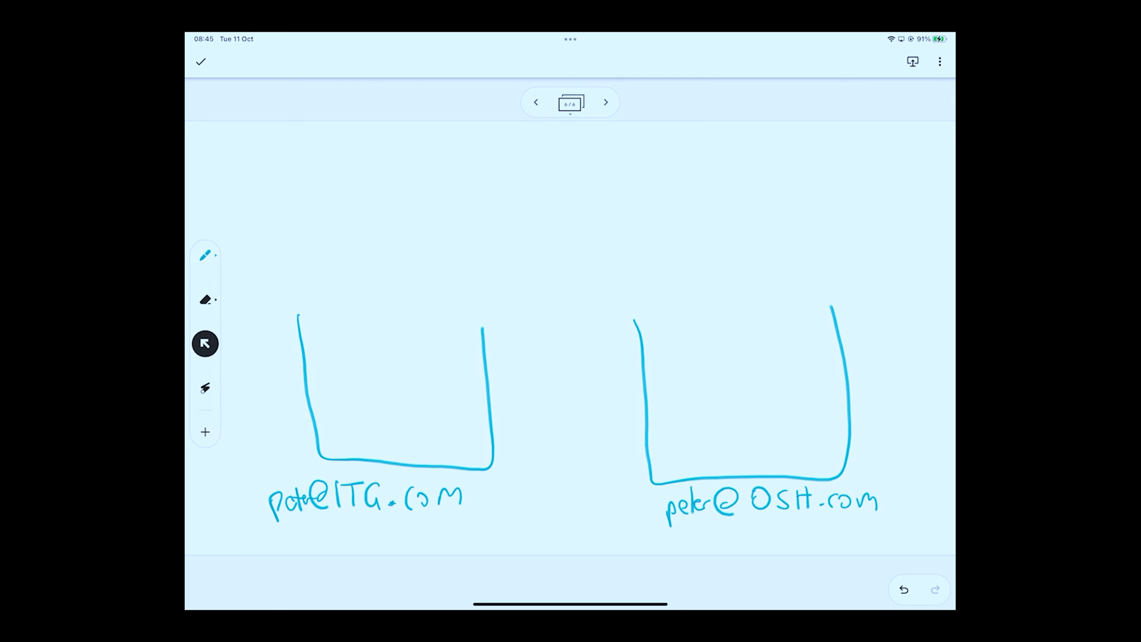
{"action": "left_click_drag", "start_coordinate": [572, 297], "coordinate": [792, 542]}
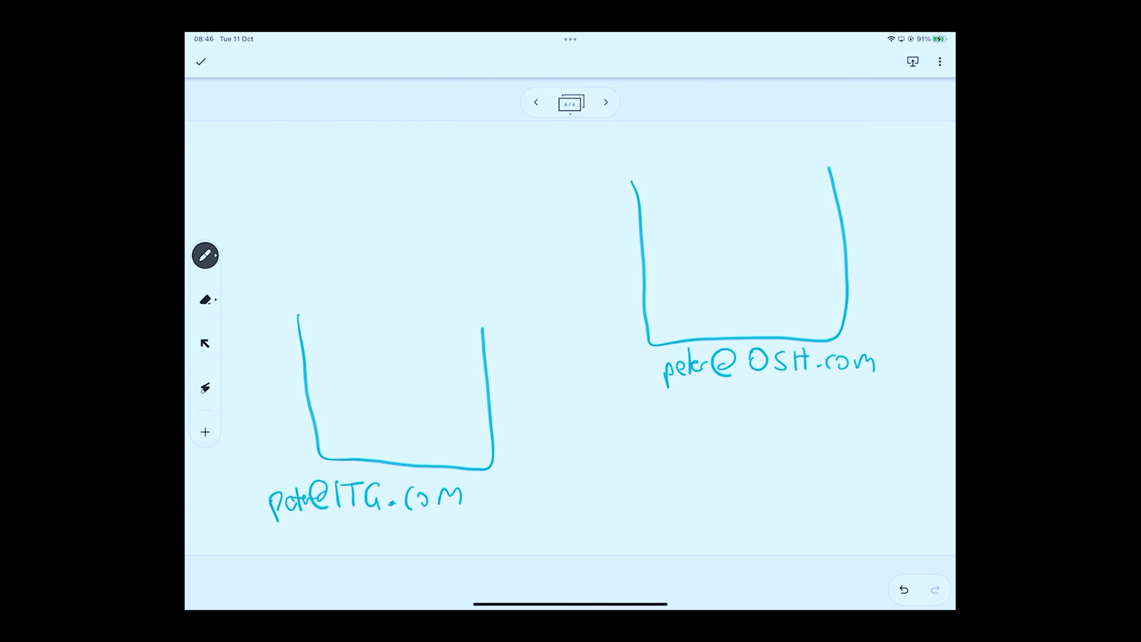
{"action": "left_click_drag", "start_coordinate": [328, 520], "coordinate": [483, 518]}
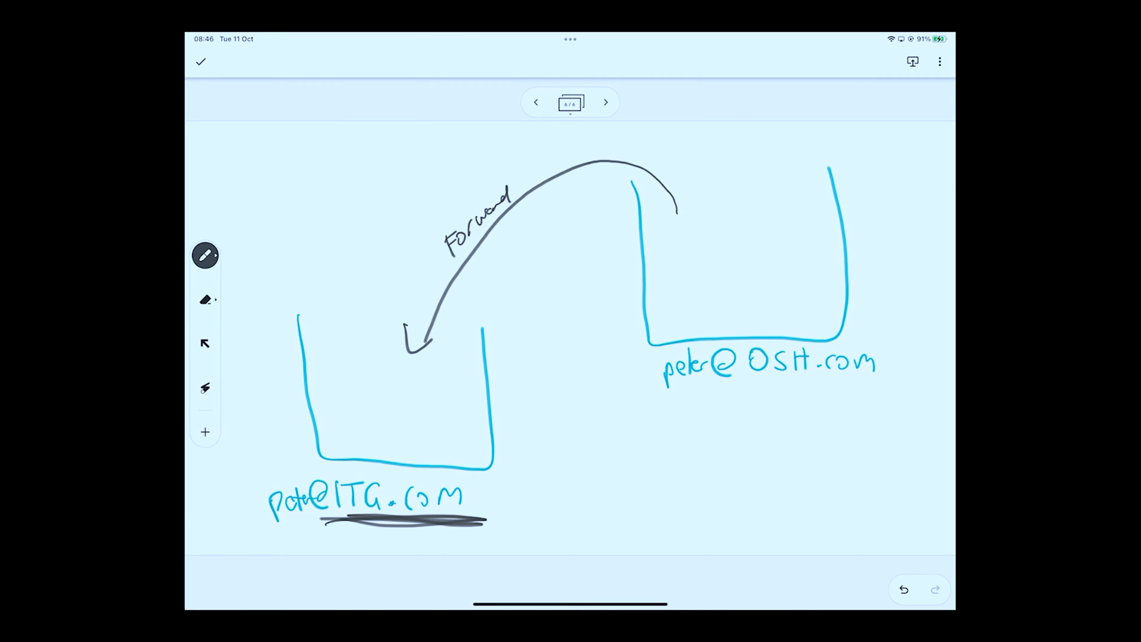
{"action": "left_click_drag", "start_coordinate": [555, 130], "coordinate": [571, 552]}
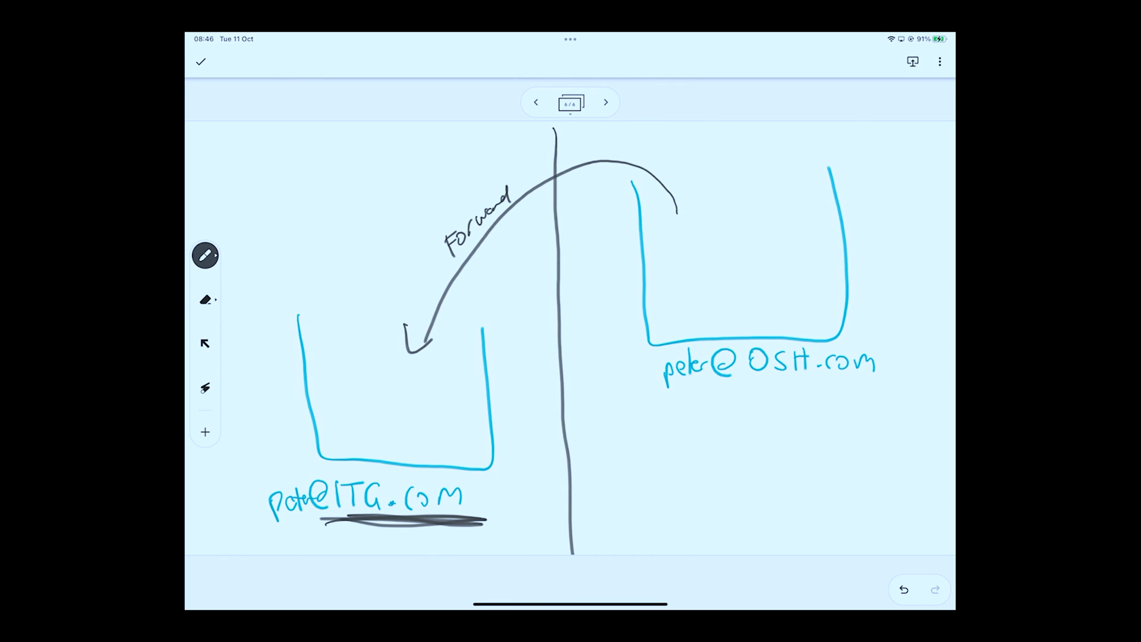
Erase the divider, draw a box enclosing both mailboxes, then undo that box
{"action": "left_click", "coordinate": [206, 299]}
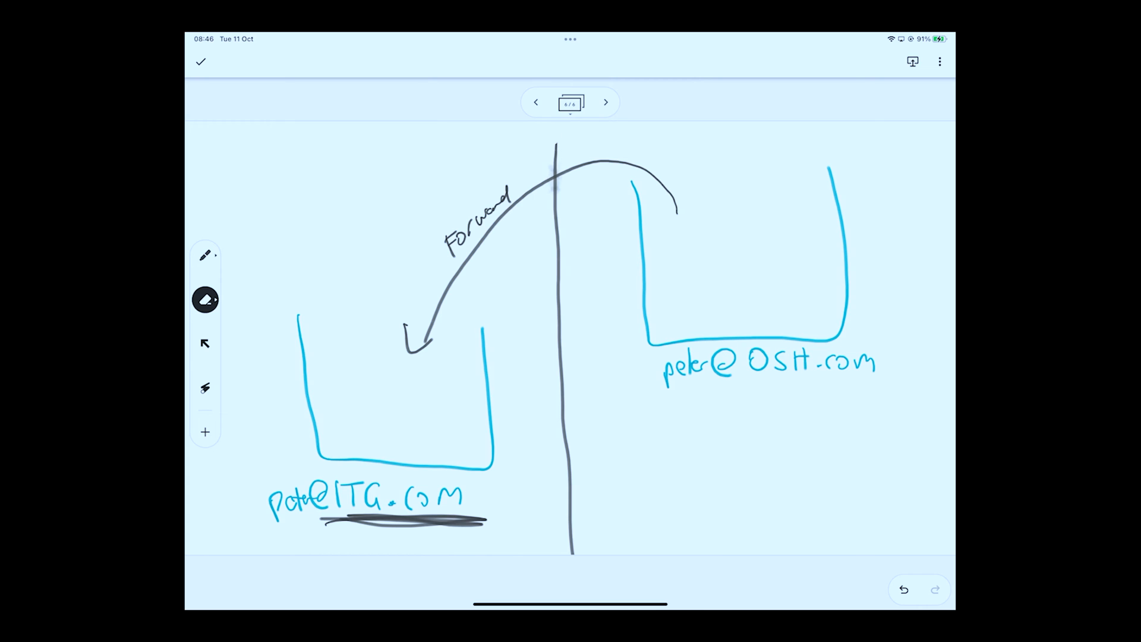
{"action": "left_click", "coordinate": [206, 256]}
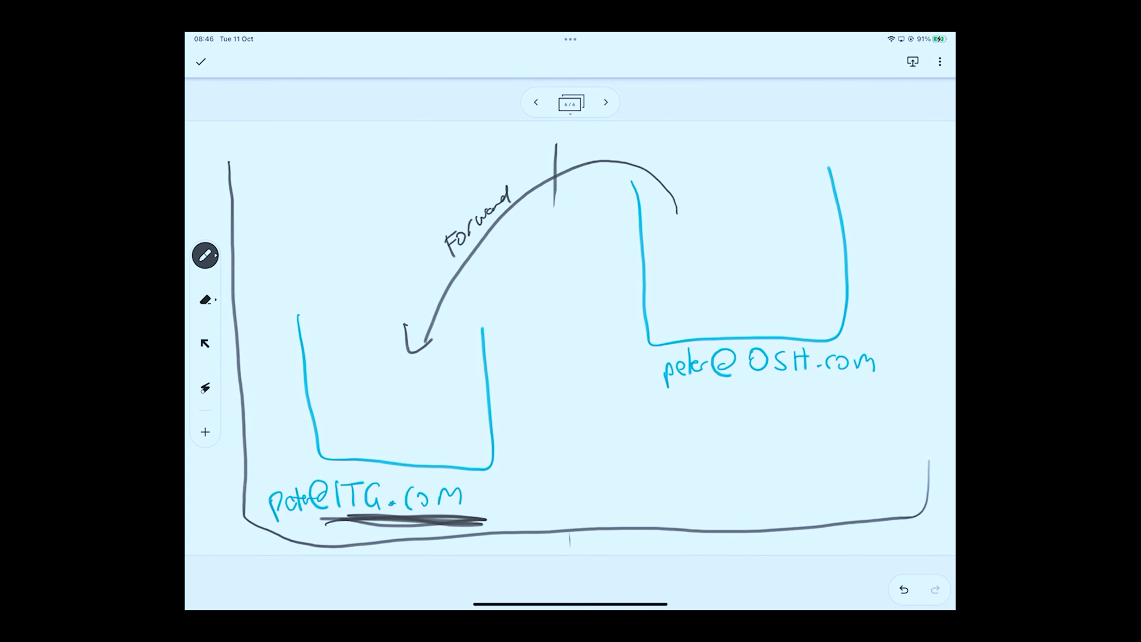
{"action": "left_click_drag", "start_coordinate": [233, 153], "coordinate": [925, 510]}
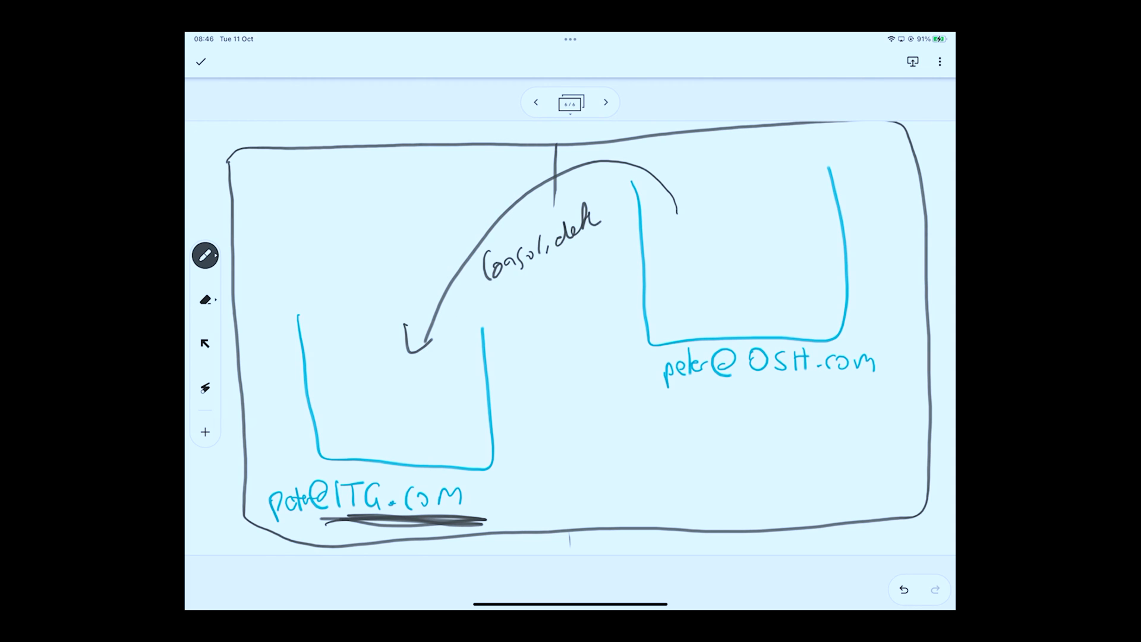
{"action": "left_click", "coordinate": [206, 342]}
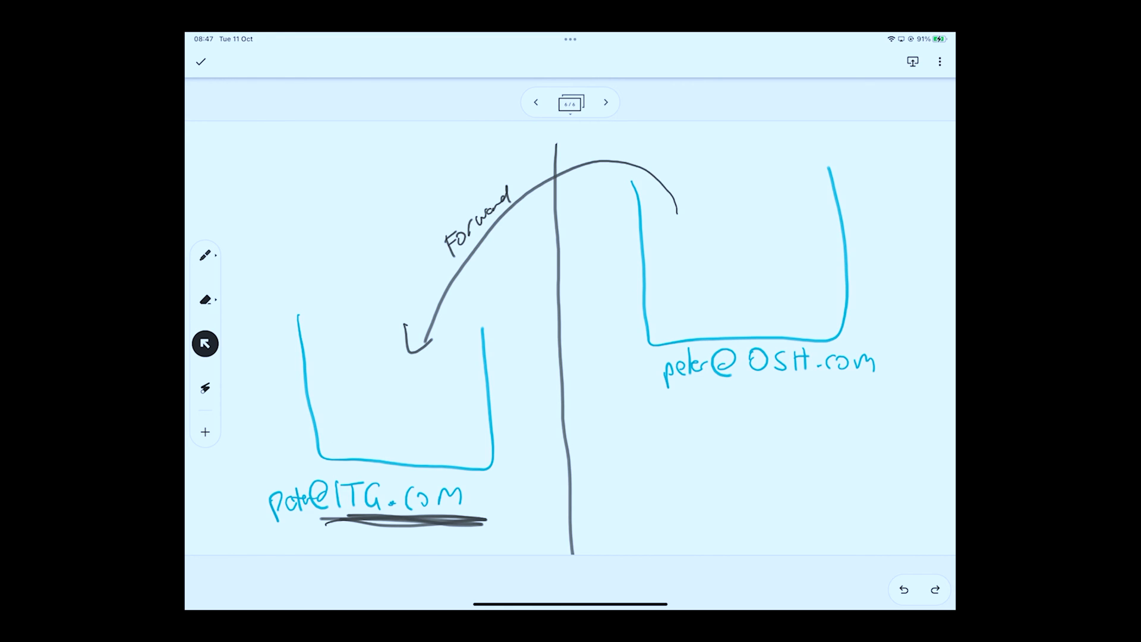
Handwrite 'GWS' at the top left and 'Forward' along the arrow between the mailboxes
{"action": "left_click", "coordinate": [205, 256]}
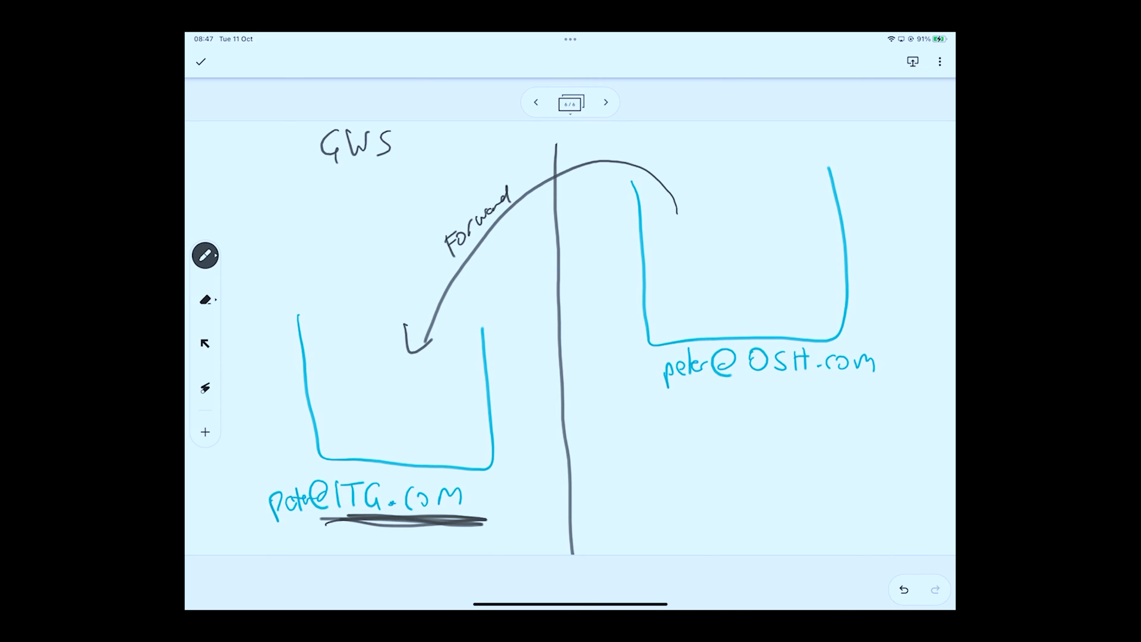
{"action": "left_click_drag", "start_coordinate": [669, 141], "coordinate": [713, 134]}
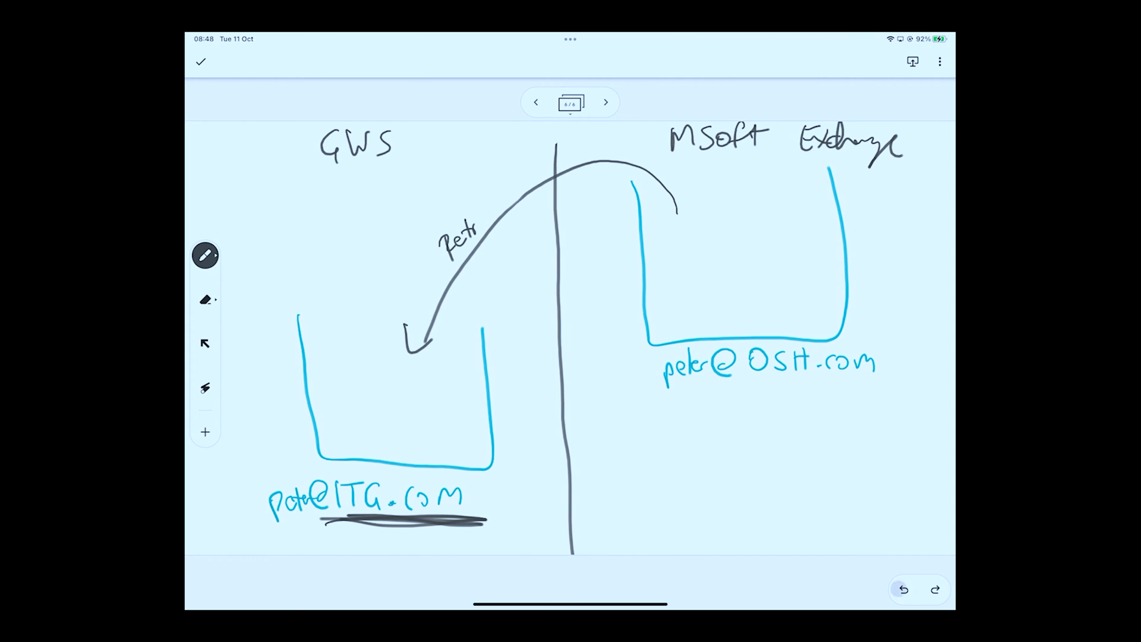
{"action": "type", "text": "Forward"}
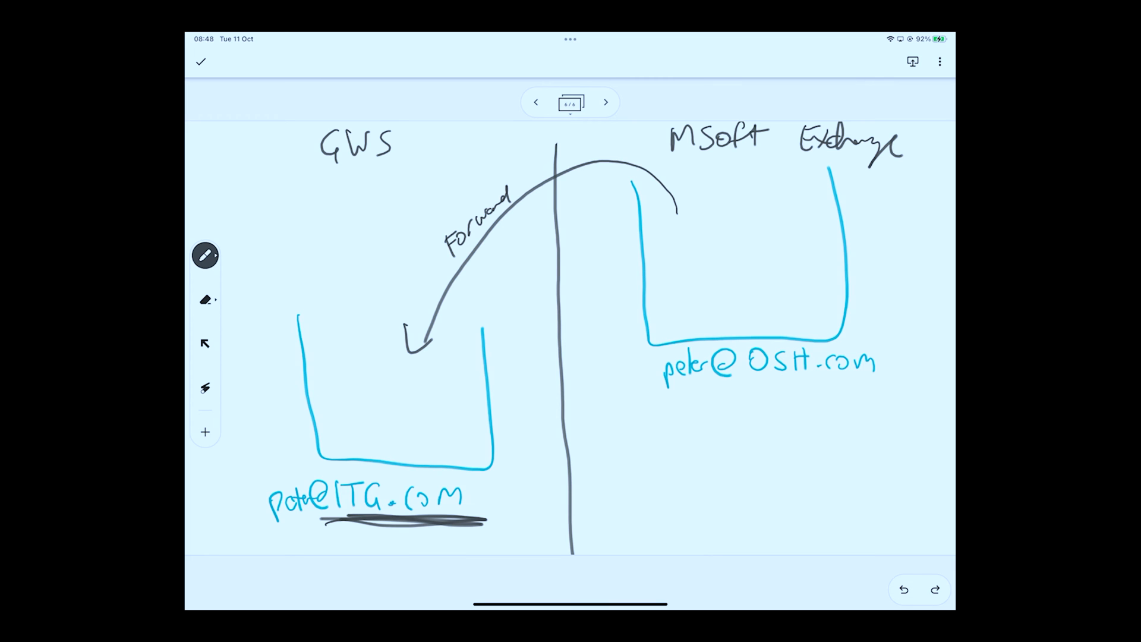
{"action": "left_click_drag", "start_coordinate": [685, 418], "coordinate": [866, 407]}
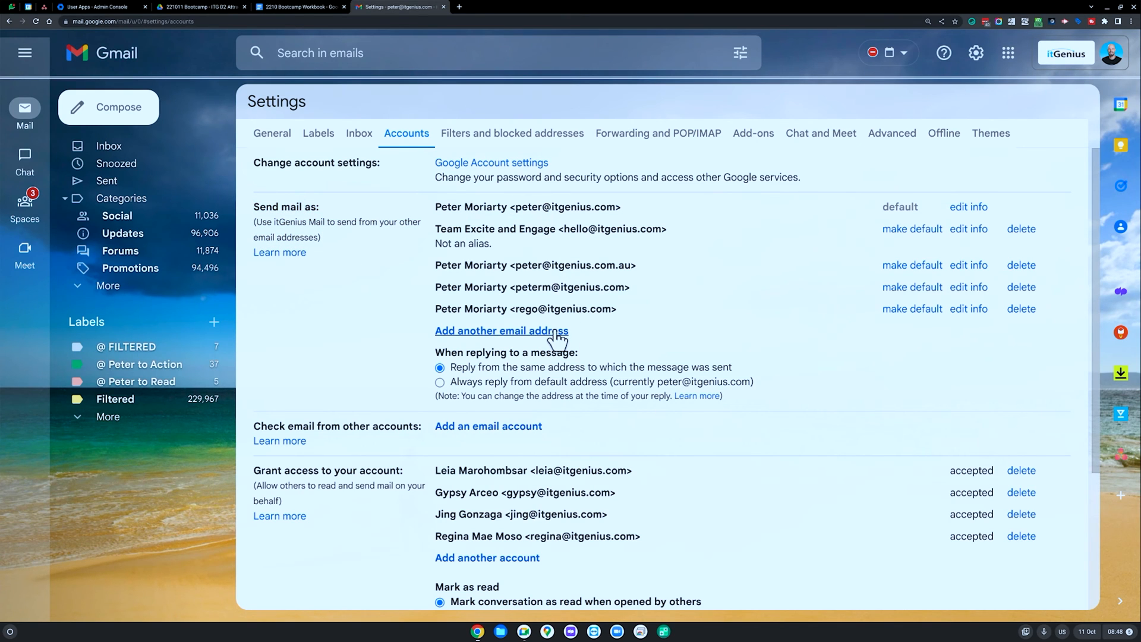
{"action": "left_click", "coordinate": [500, 330]}
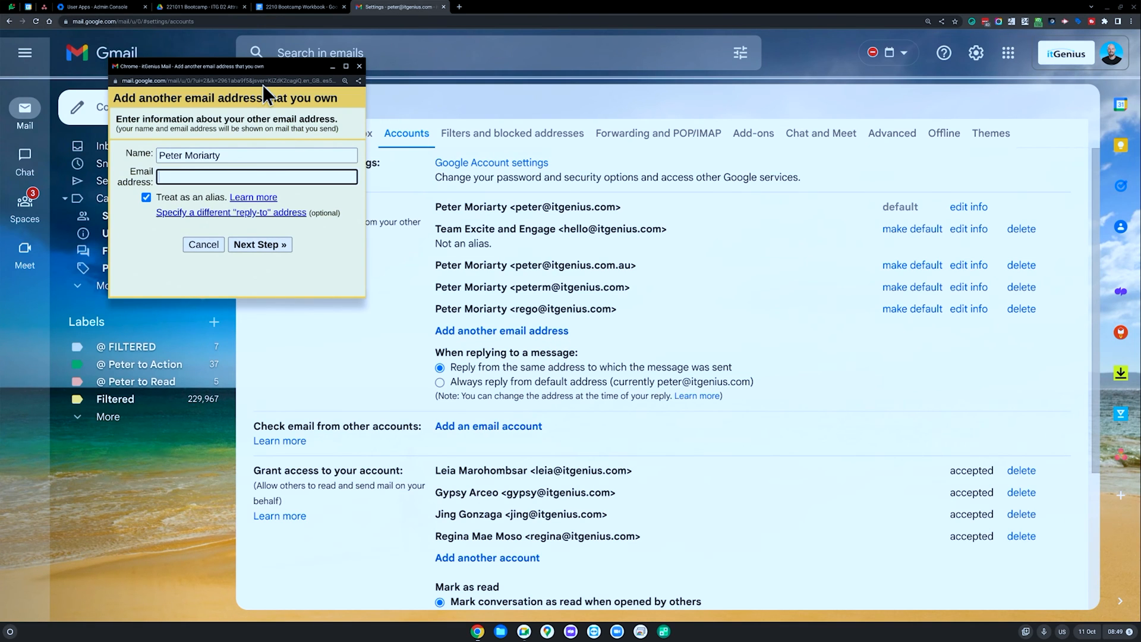
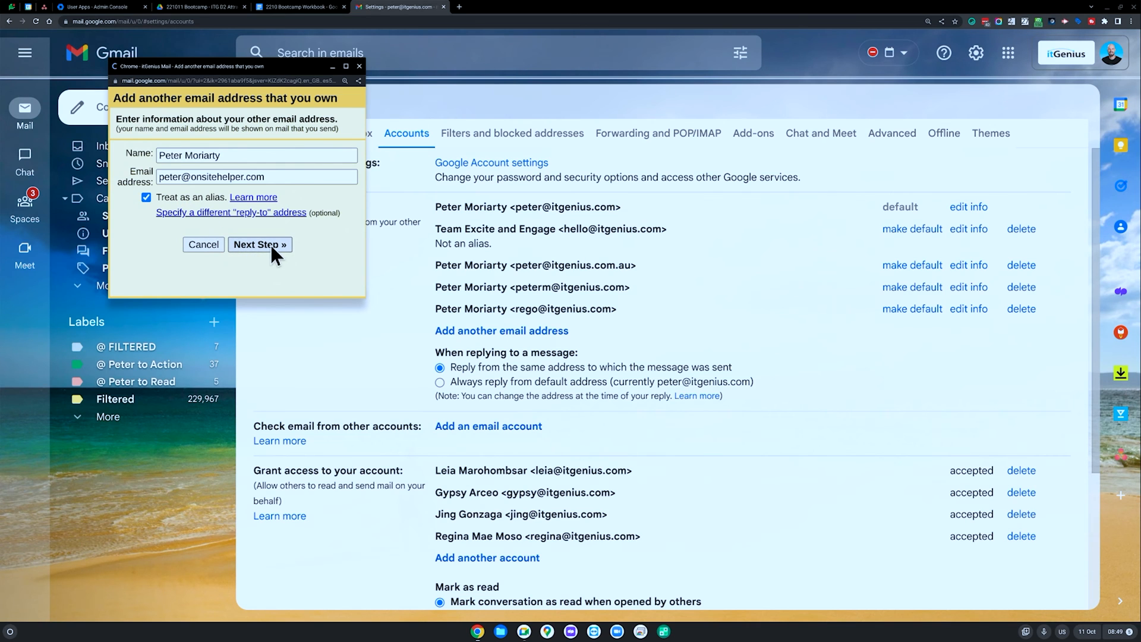
{"action": "left_click", "coordinate": [259, 244]}
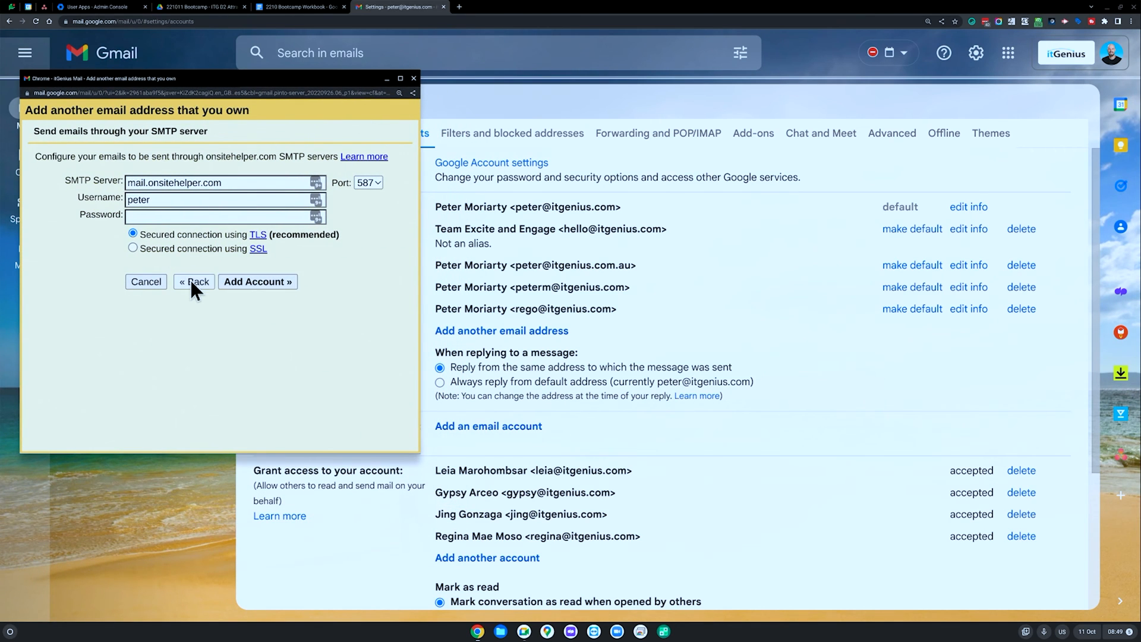
{"action": "left_click", "coordinate": [193, 282]}
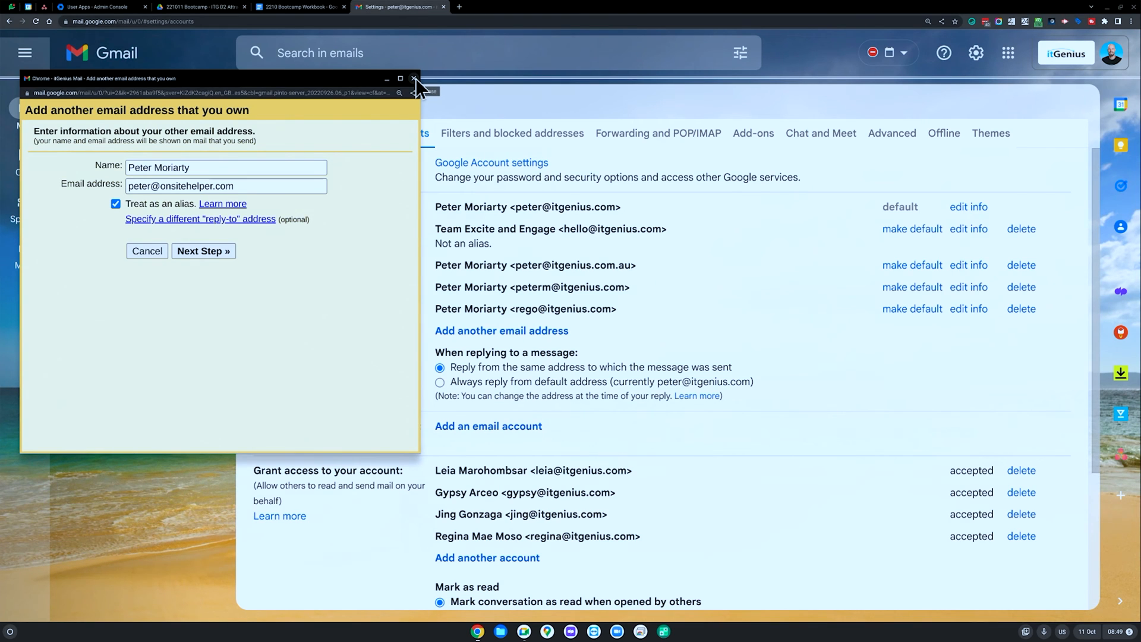
{"action": "left_click", "coordinate": [414, 78]}
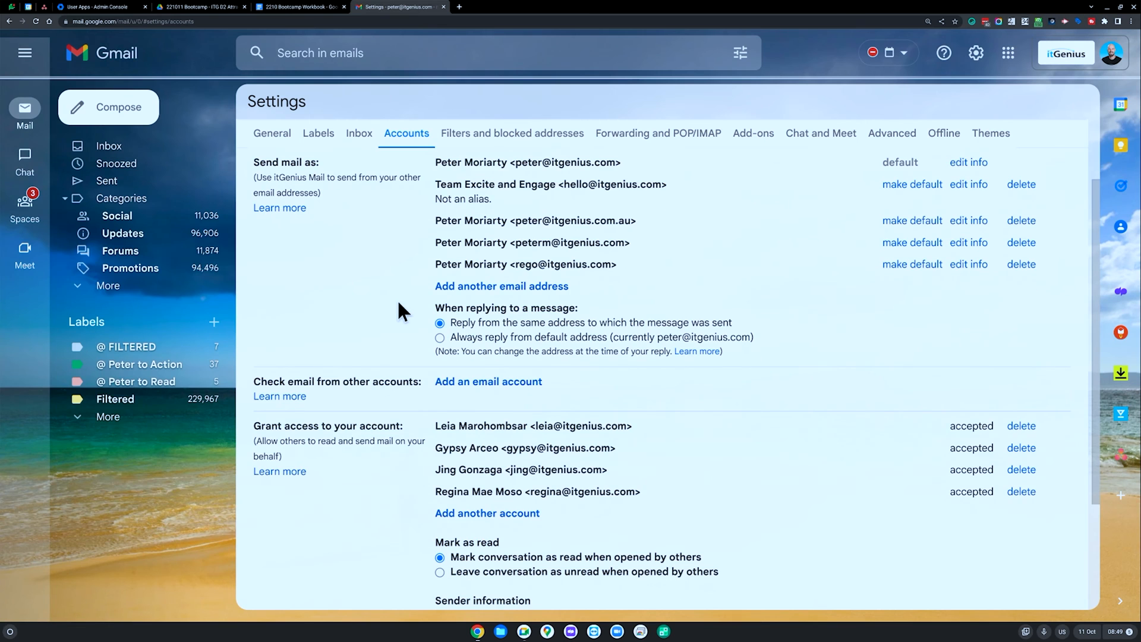
{"action": "scroll", "scroll_direction": "down", "scroll_amount": 3}
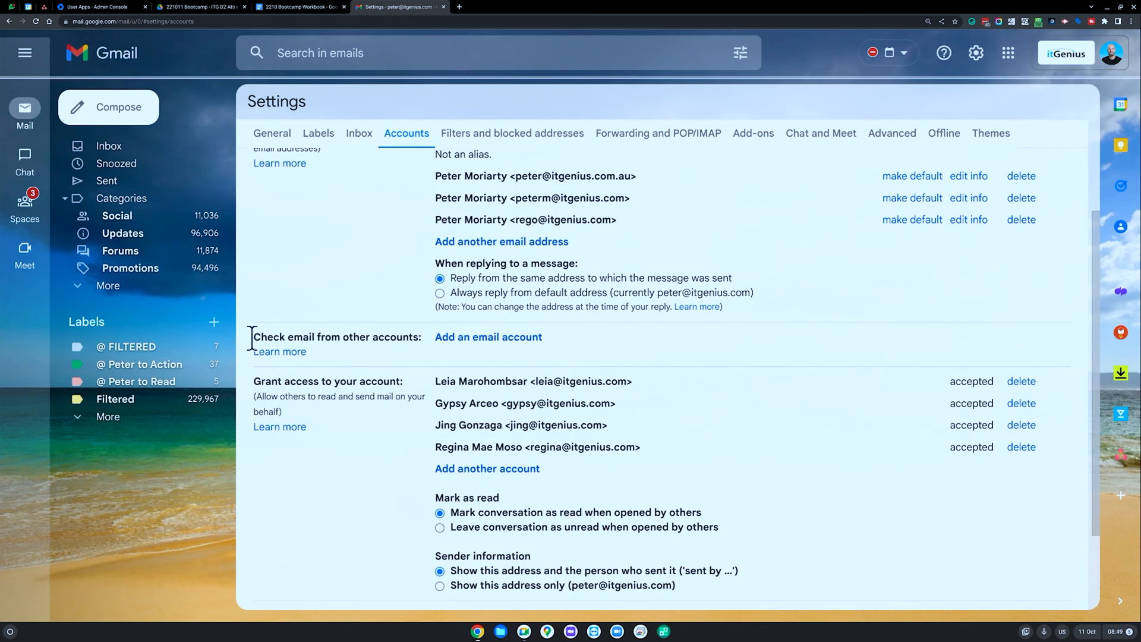
{"action": "mouse_move", "coordinate": [256, 345]}
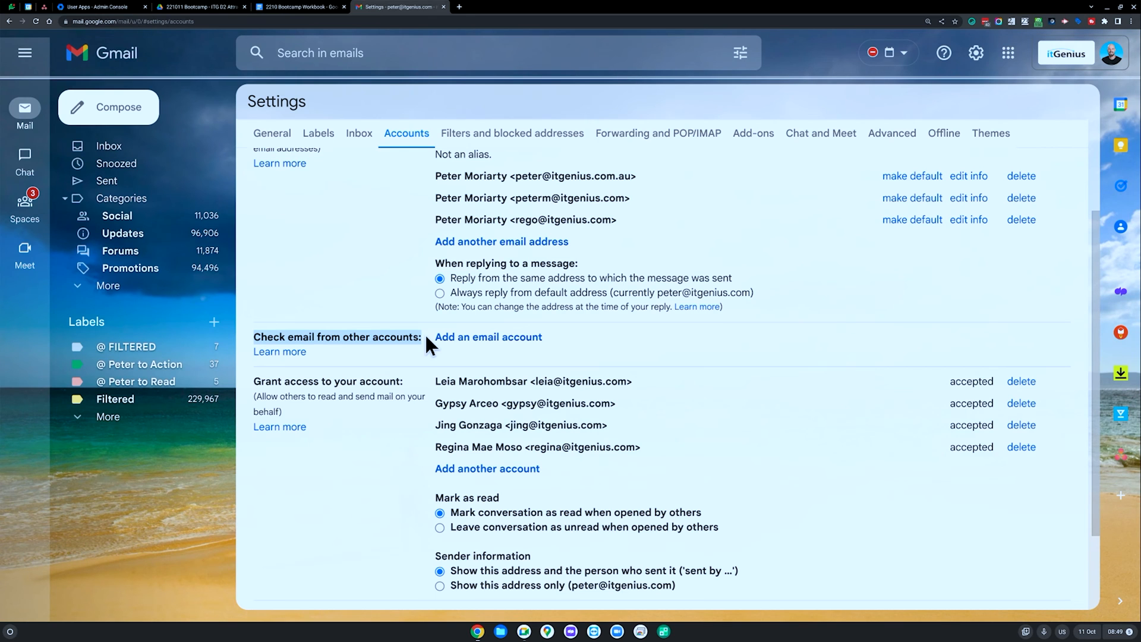
{"action": "mouse_move", "coordinate": [489, 337]}
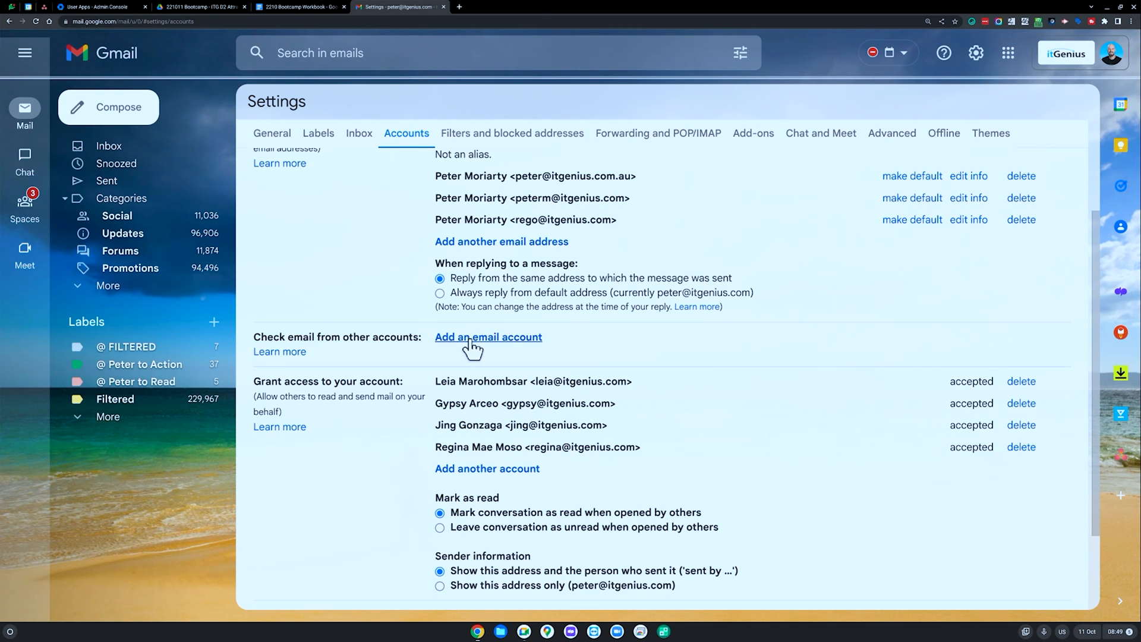
{"action": "left_click", "coordinate": [488, 337]}
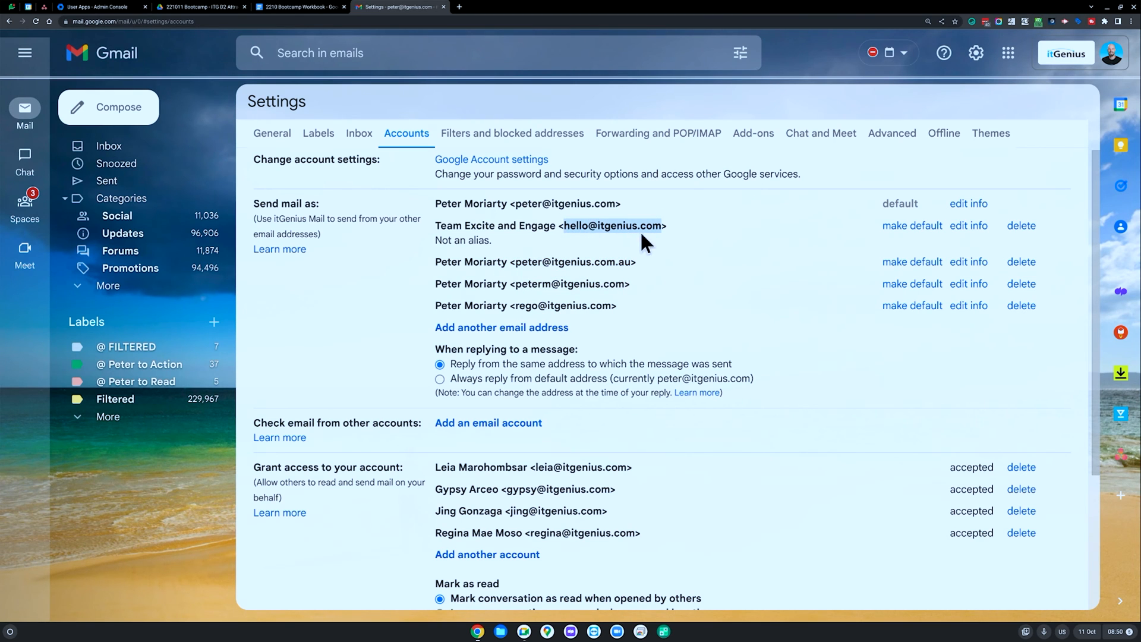
{"action": "mouse_move", "coordinate": [611, 251]}
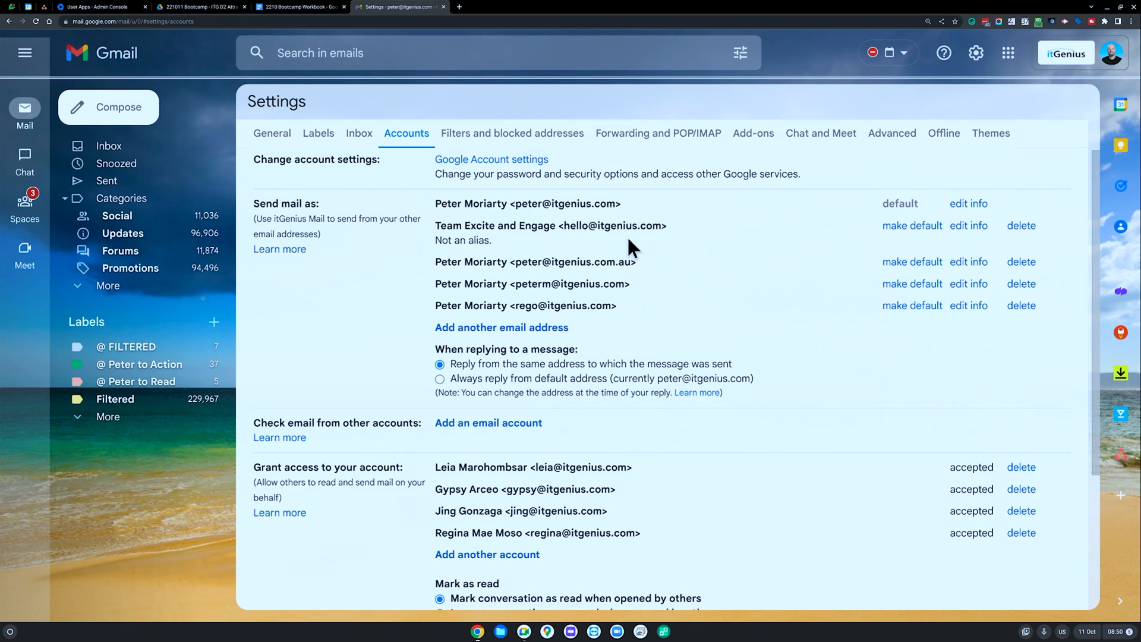
{"action": "mouse_move", "coordinate": [138, 107]}
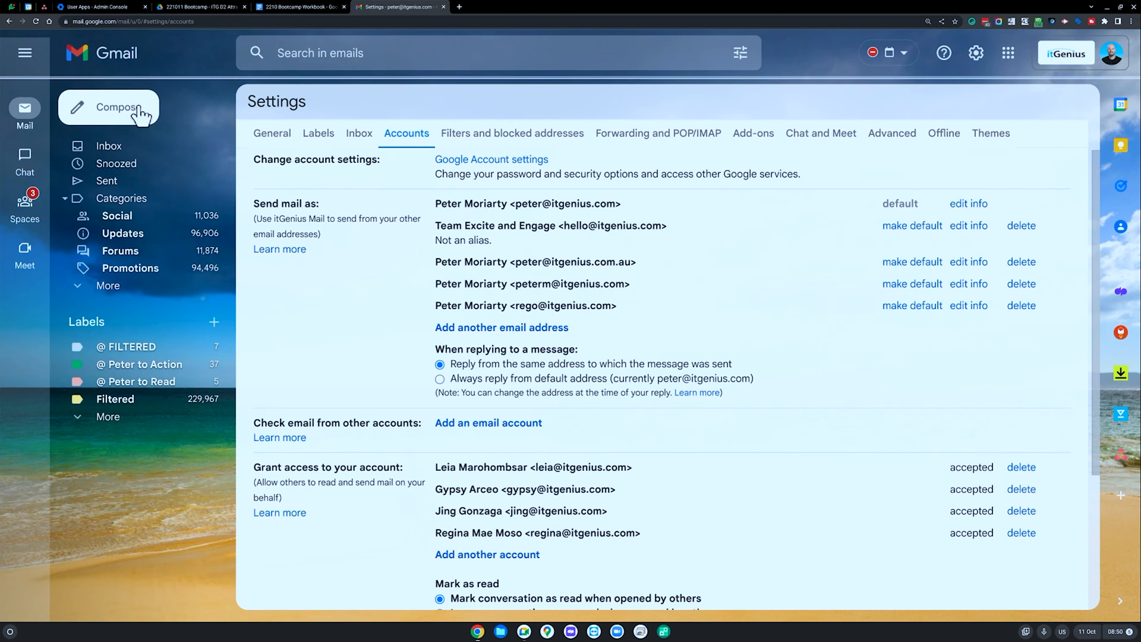
{"action": "left_click", "coordinate": [108, 107]}
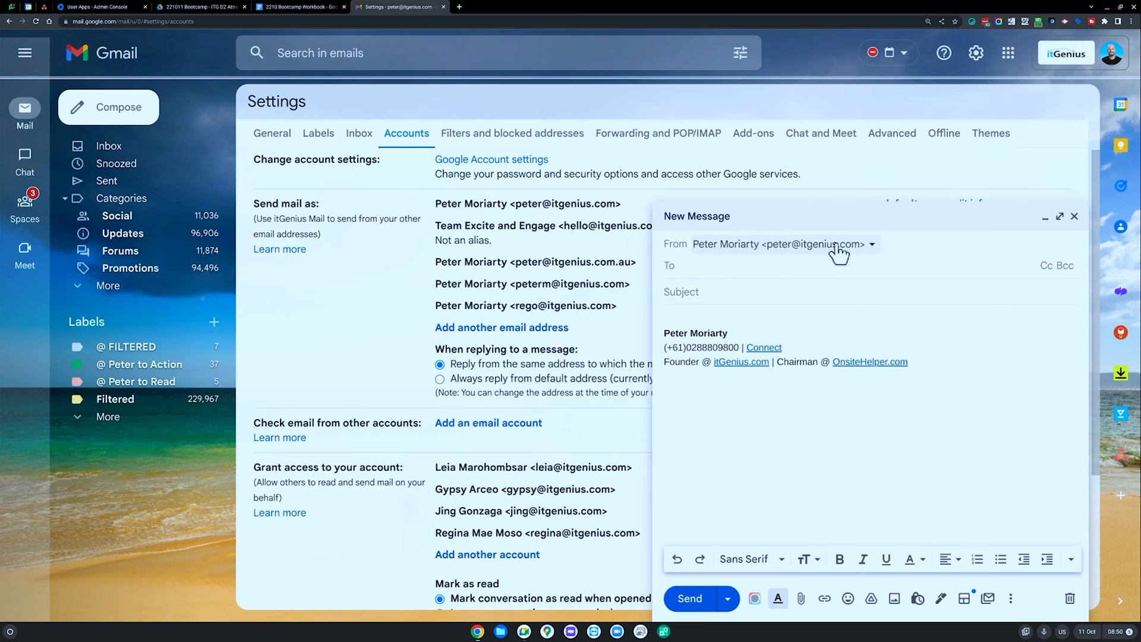
{"action": "left_click", "coordinate": [870, 244]}
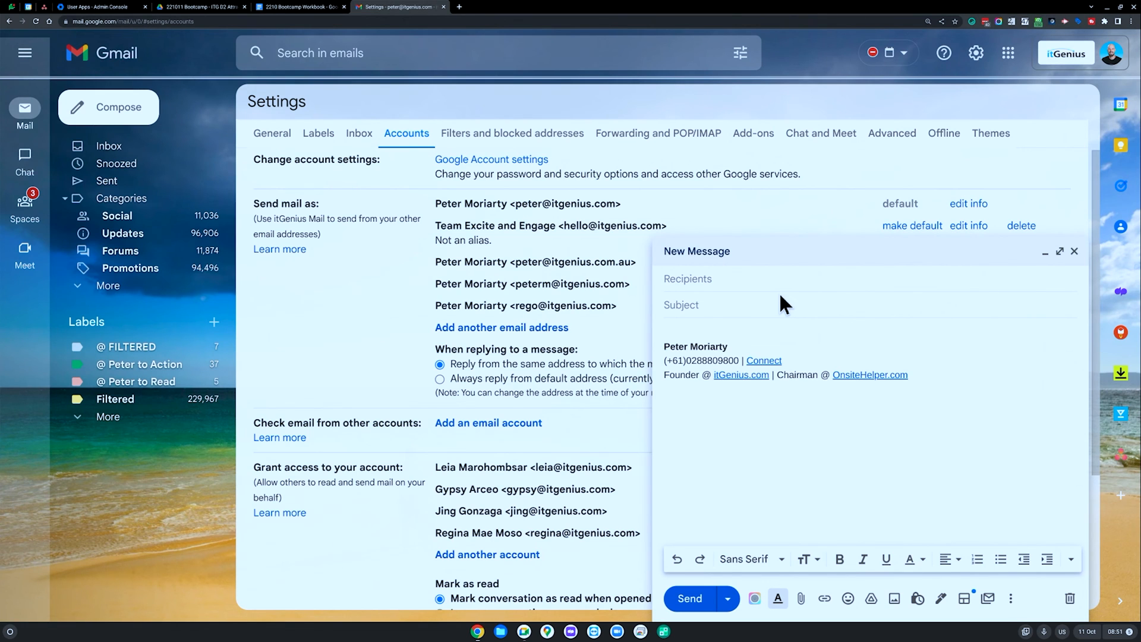
{"action": "mouse_move", "coordinate": [1093, 259]}
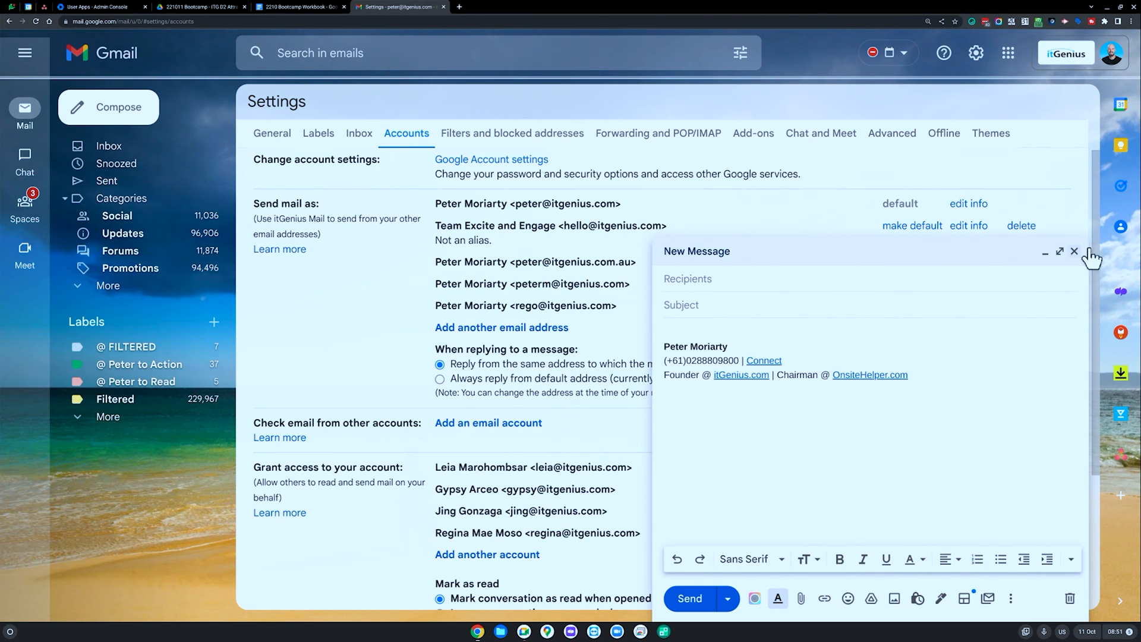
{"action": "left_click", "coordinate": [1073, 251]}
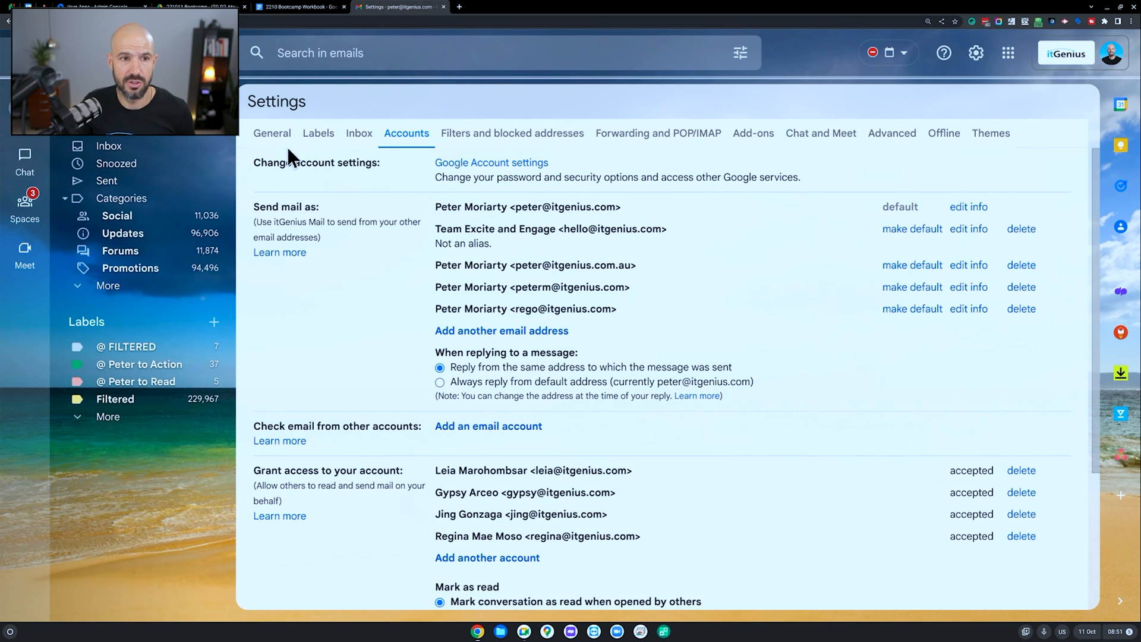
Switch to the General tab and scroll down to the Signature section
{"action": "left_click", "coordinate": [271, 133]}
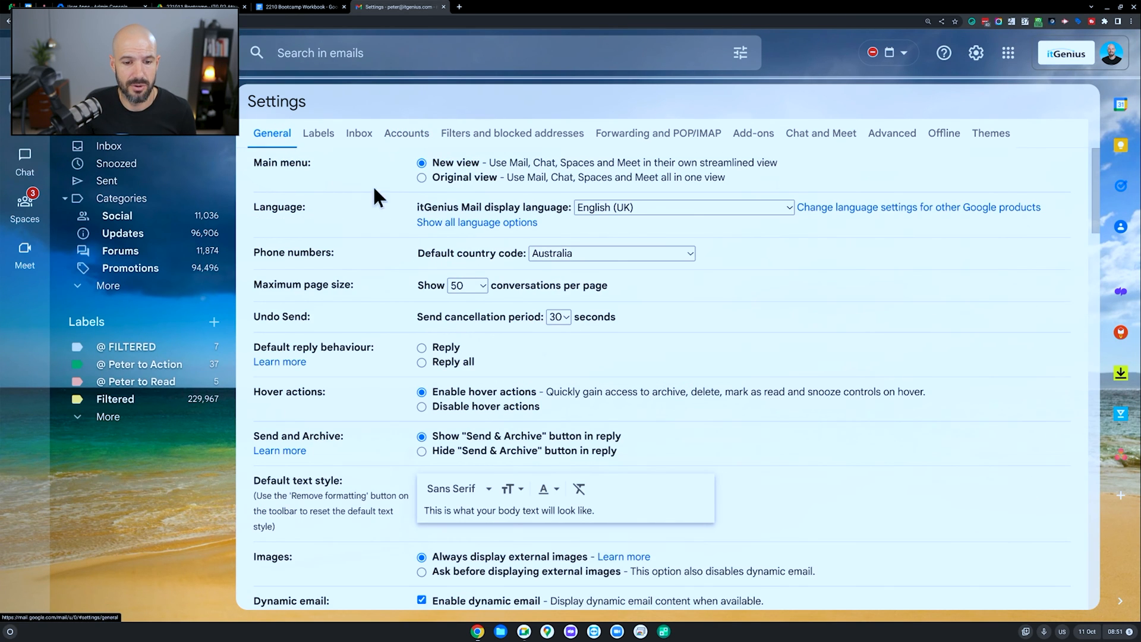
{"action": "scroll", "scroll_direction": "down", "scroll_amount": 3}
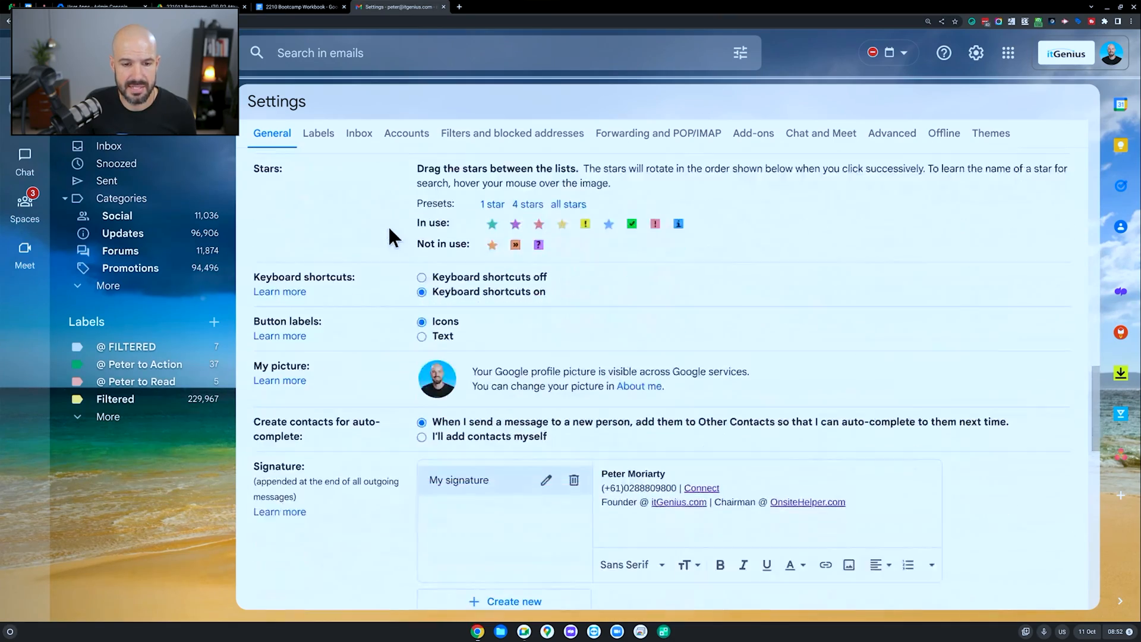
{"action": "scroll", "scroll_direction": "down", "scroll_amount": 3}
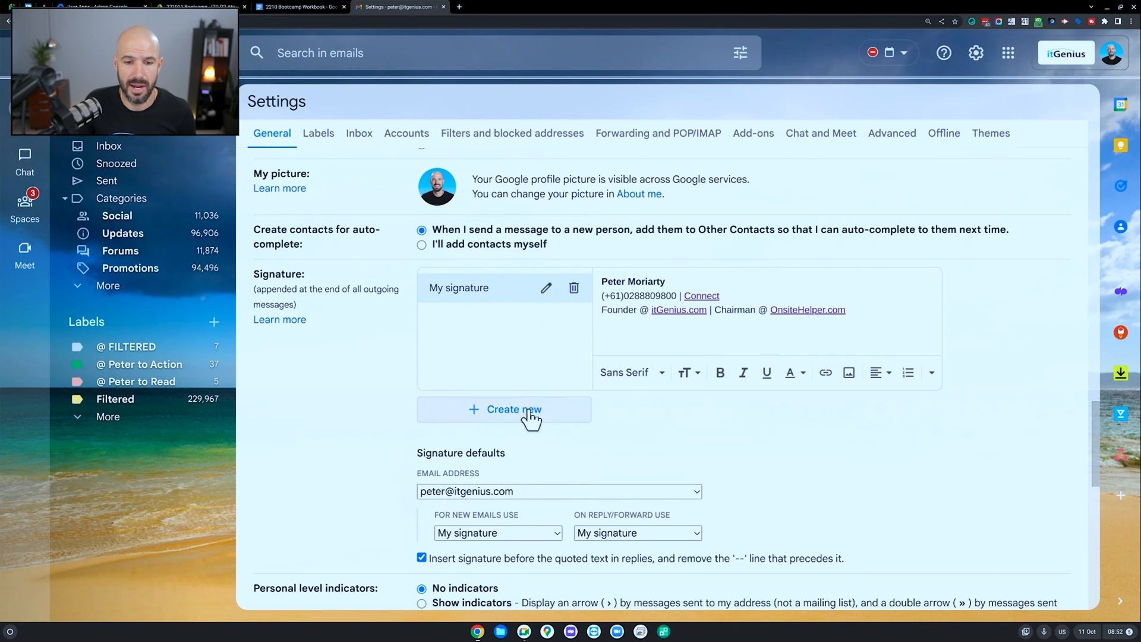
Create a signature named '2nd Business' reading 'Here is my other signature'
{"action": "left_click", "coordinate": [514, 409]}
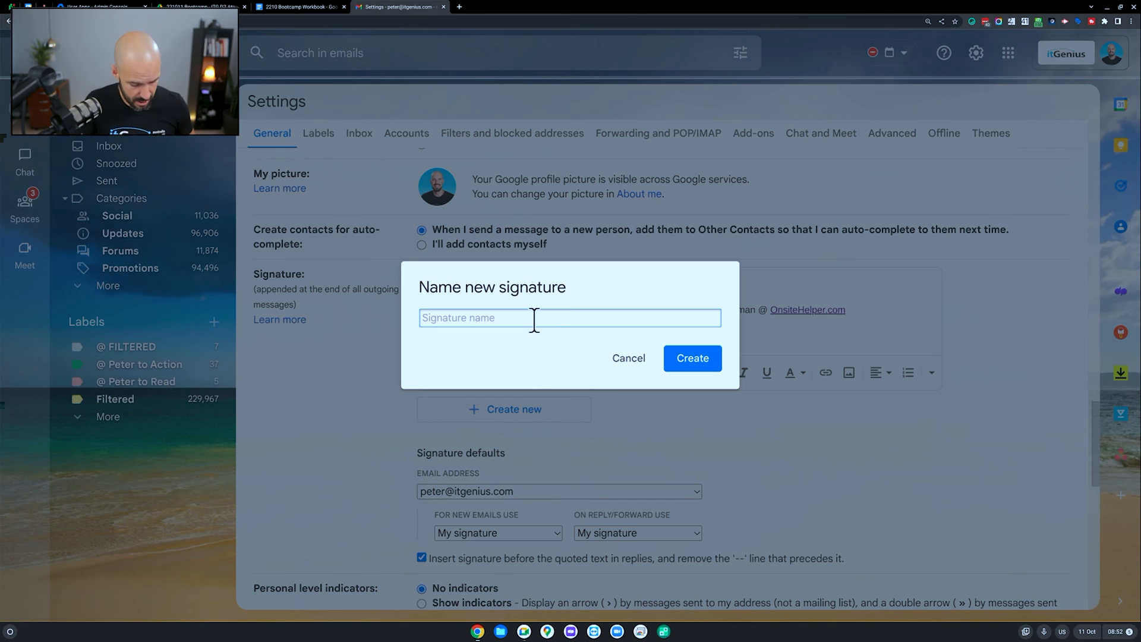
{"action": "type", "text": "2nd Business"}
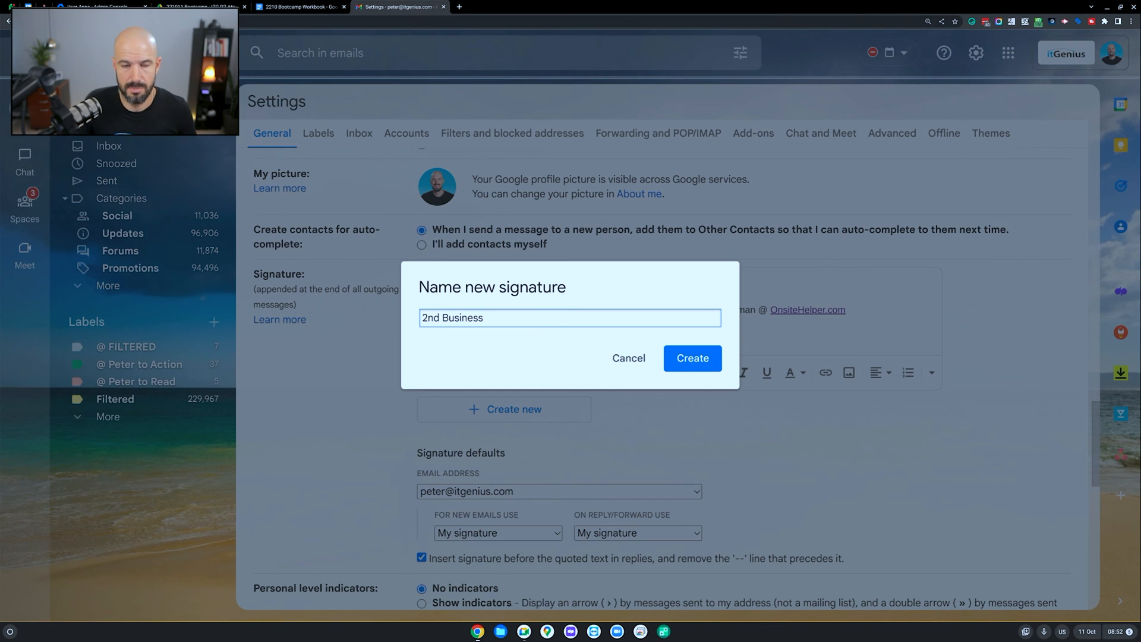
{"action": "left_click", "coordinate": [691, 358]}
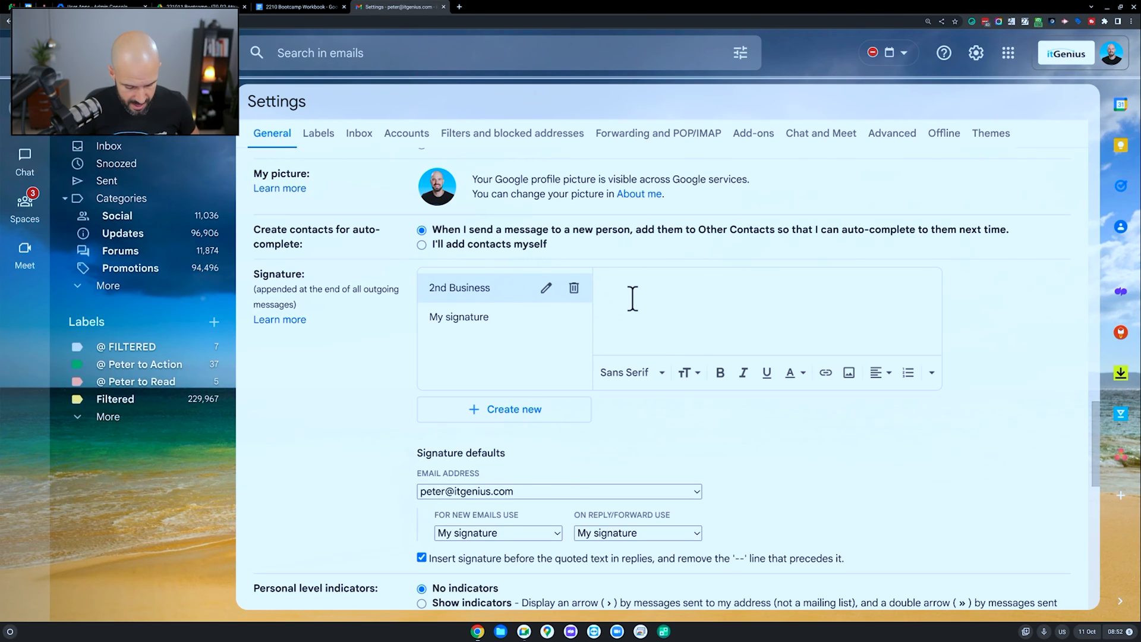
{"action": "type", "text": "Here is my oth"}
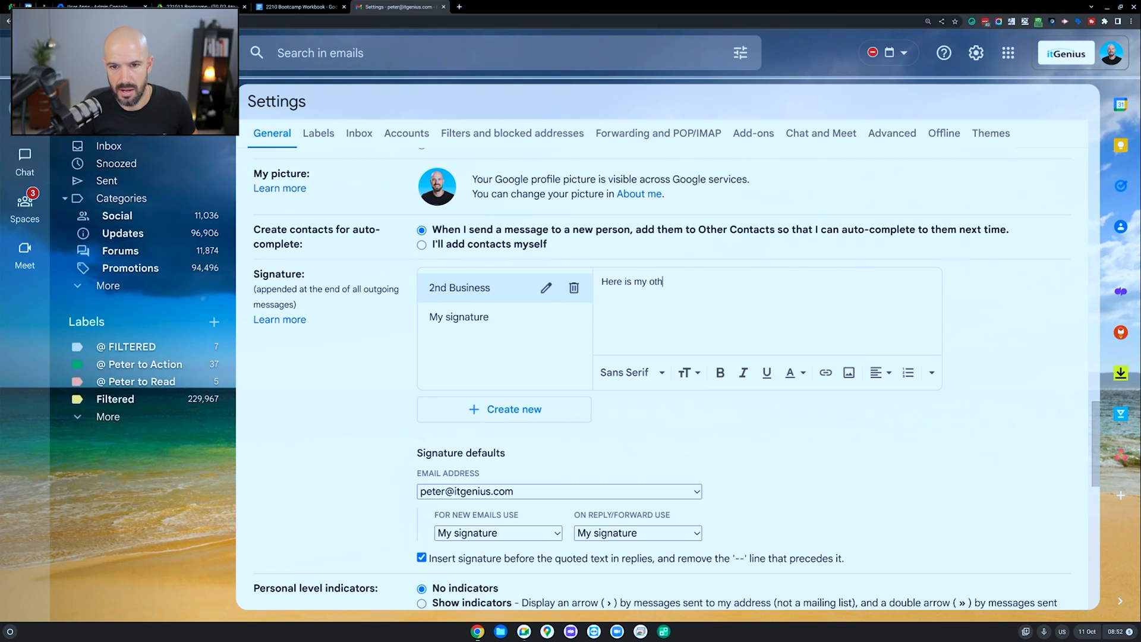
{"action": "type", "text": "er signature"}
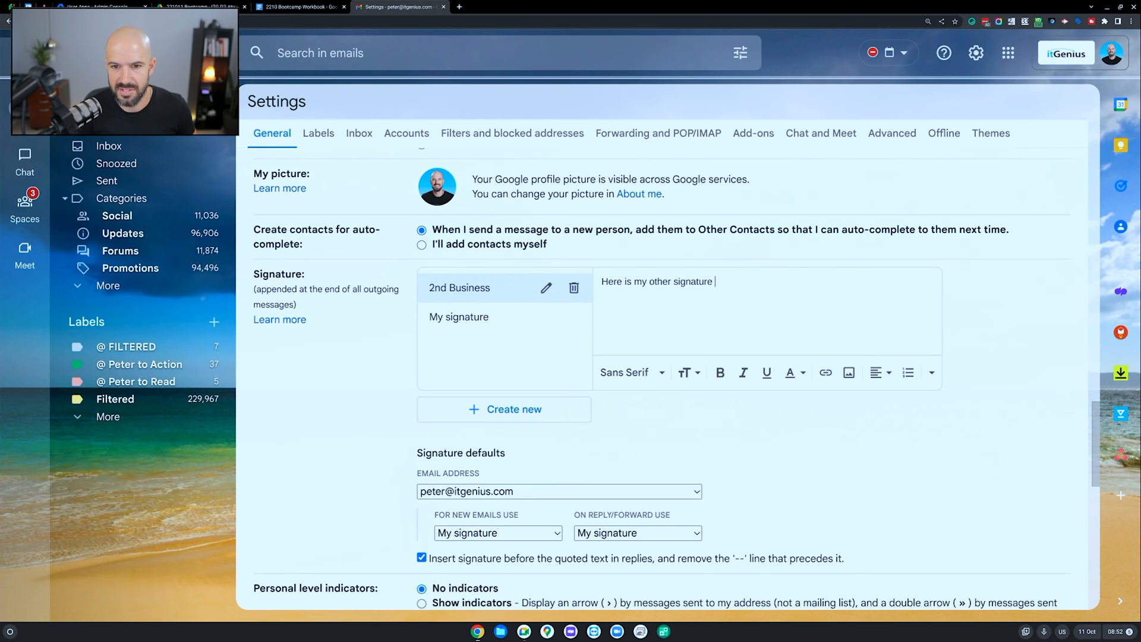
{"action": "mouse_move", "coordinate": [506, 307]}
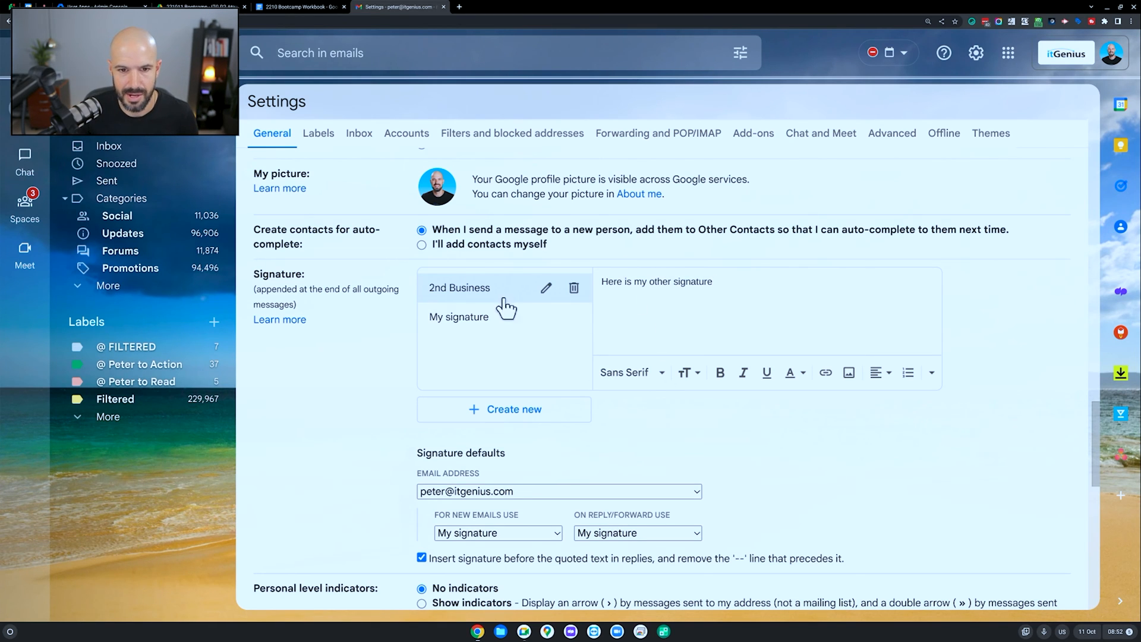
{"action": "scroll", "scroll_direction": "down", "scroll_amount": 3}
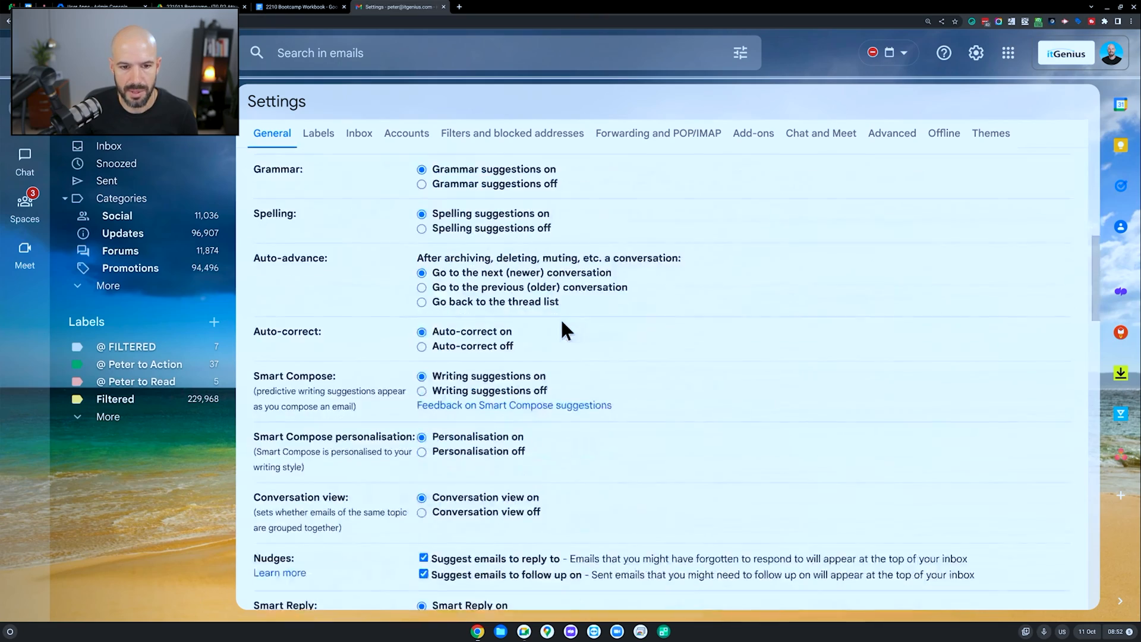
{"action": "scroll", "scroll_direction": "down", "scroll_amount": 3}
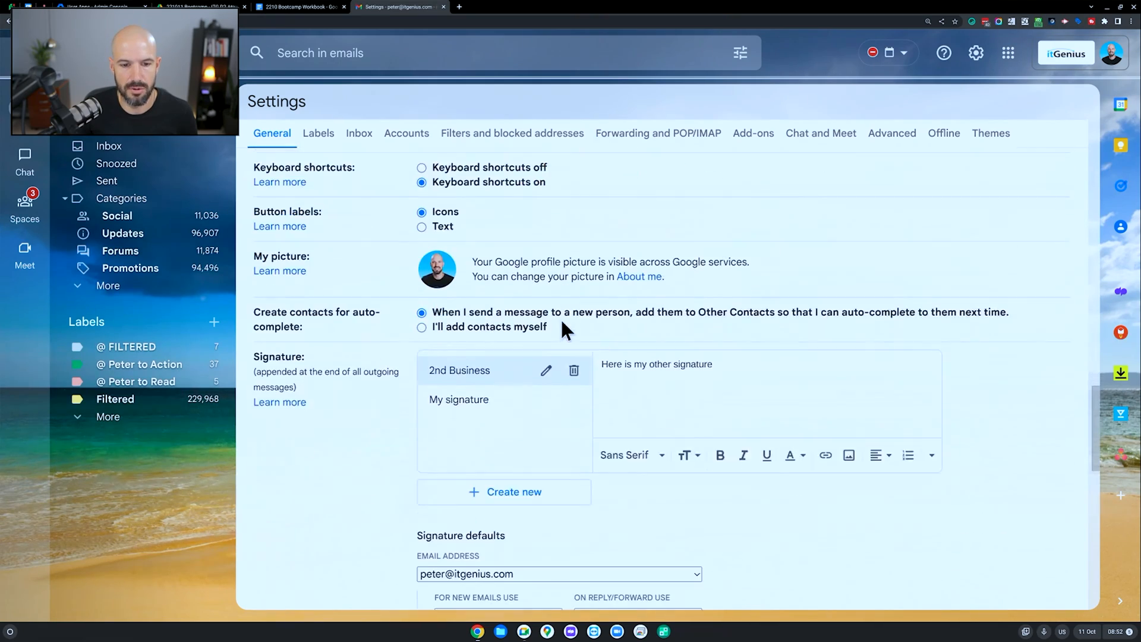
{"action": "scroll", "scroll_direction": "down", "scroll_amount": 3}
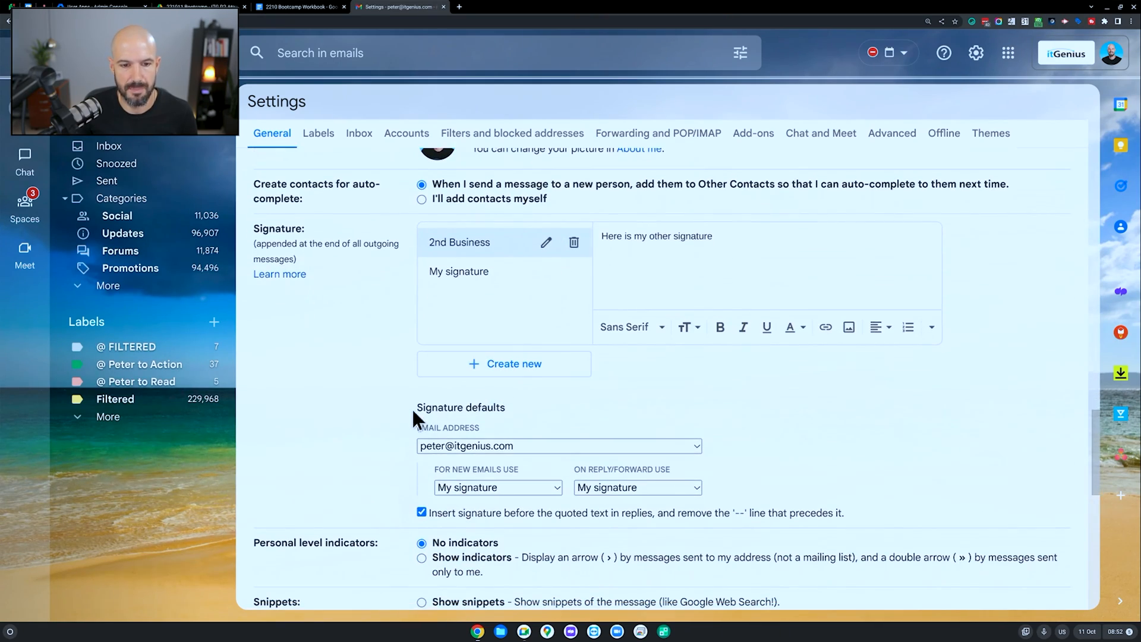
{"action": "left_click", "coordinate": [559, 446]}
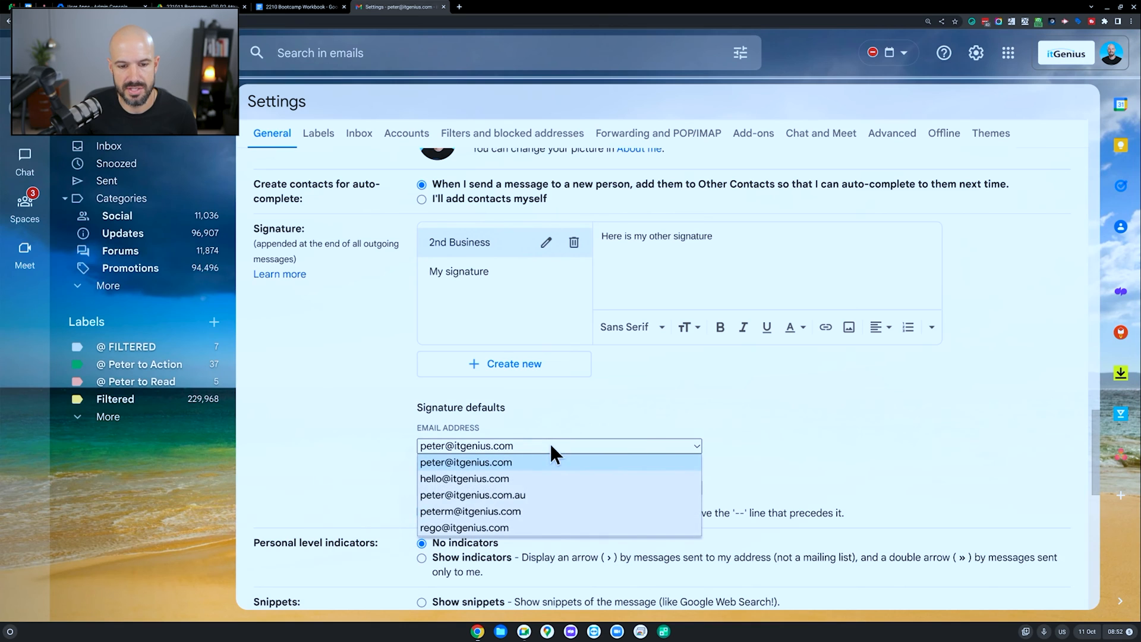
{"action": "mouse_move", "coordinate": [547, 478]}
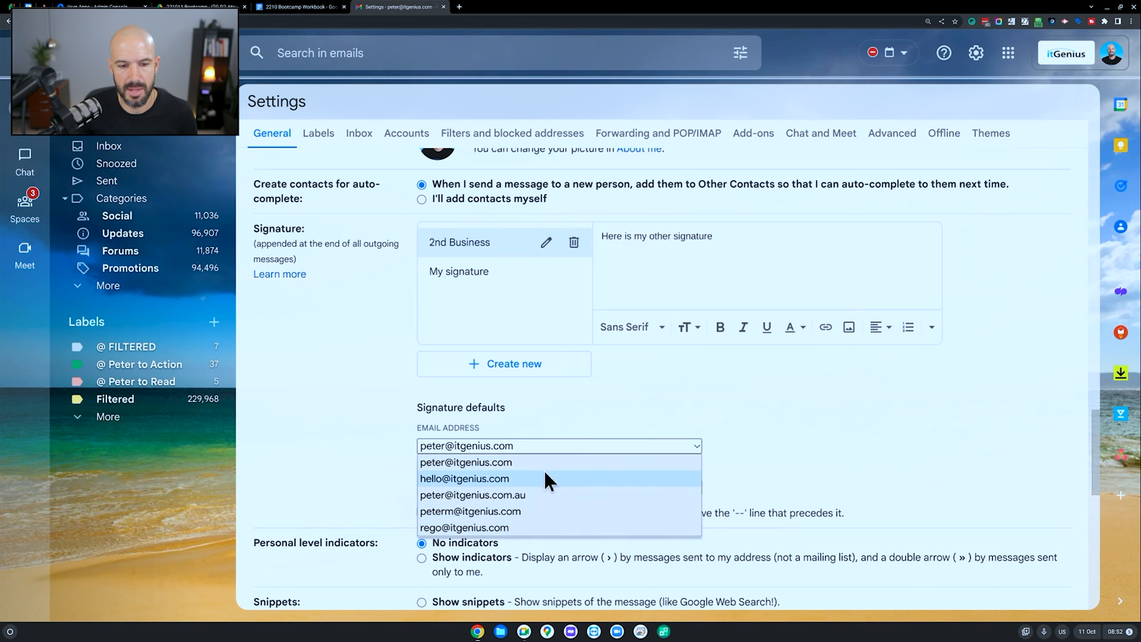
{"action": "left_click", "coordinate": [464, 478]}
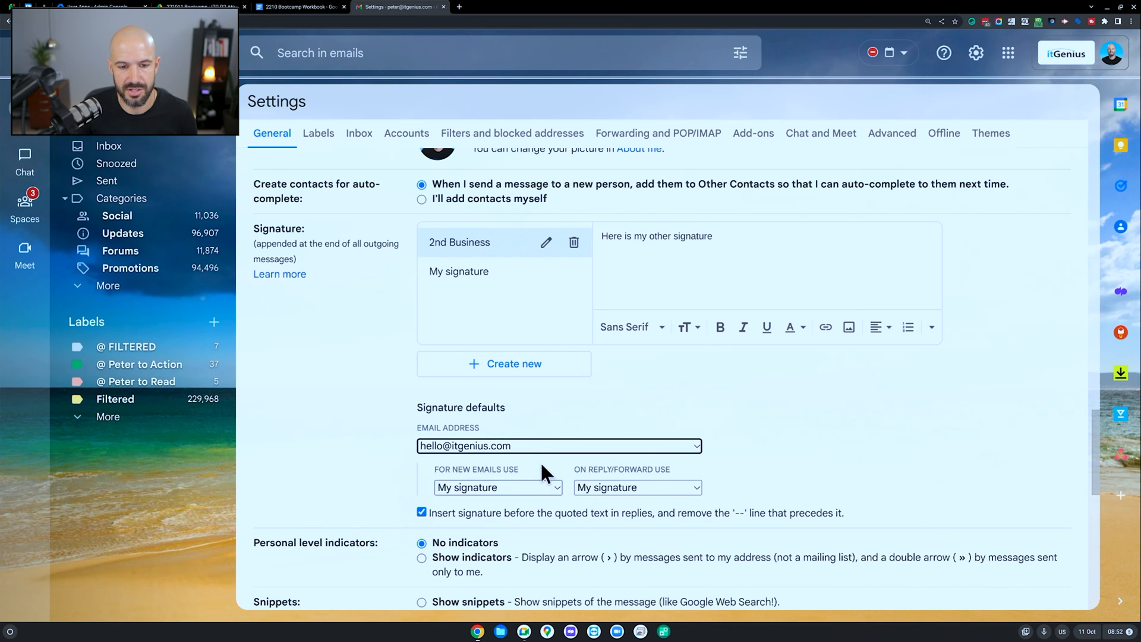
{"action": "left_click", "coordinate": [498, 487]}
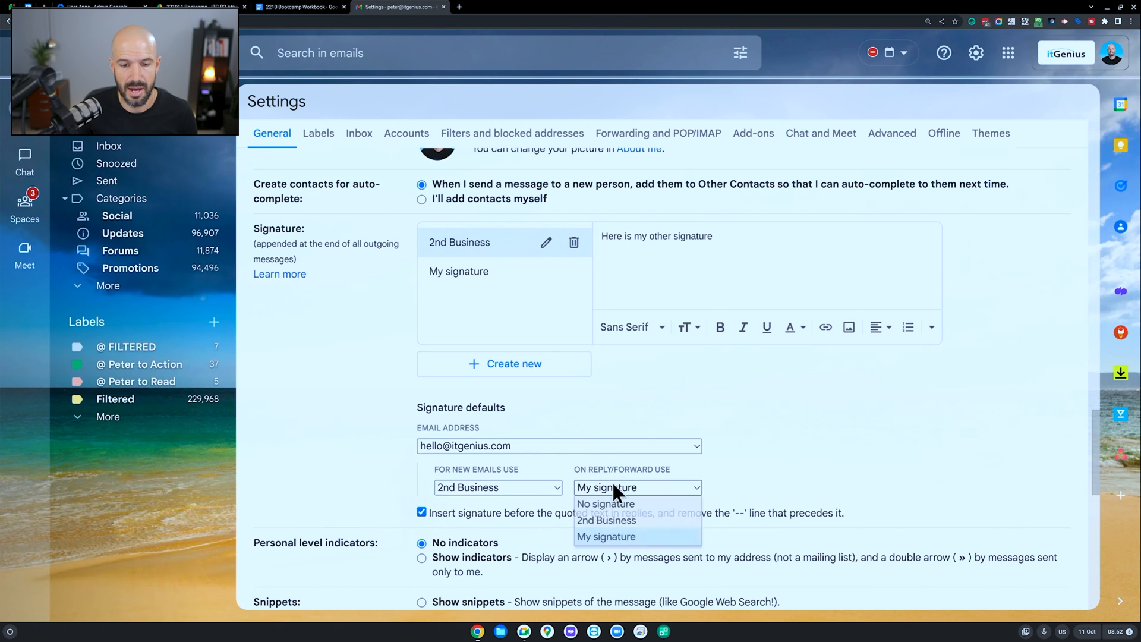
{"action": "left_click", "coordinate": [605, 523]}
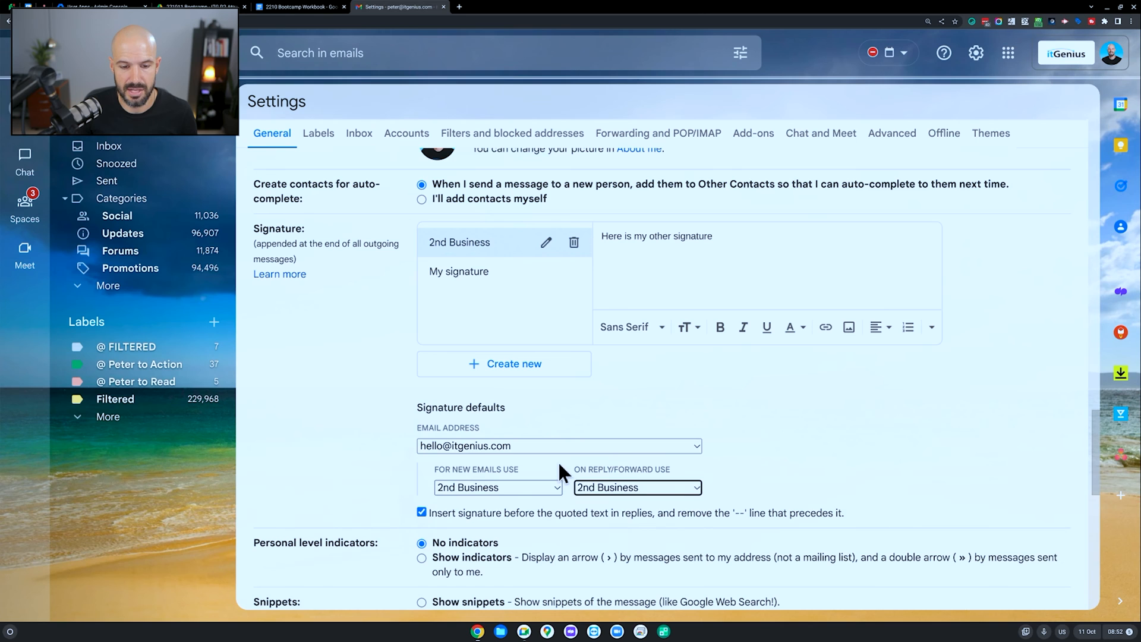
{"action": "left_click", "coordinate": [558, 445]}
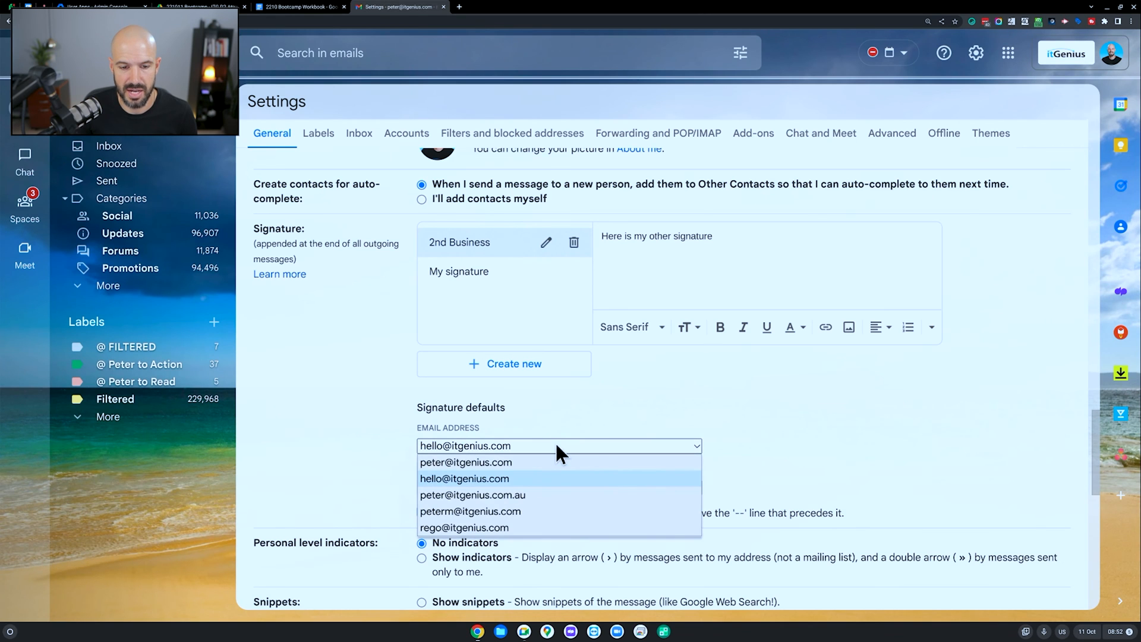
{"action": "left_click", "coordinate": [465, 478]}
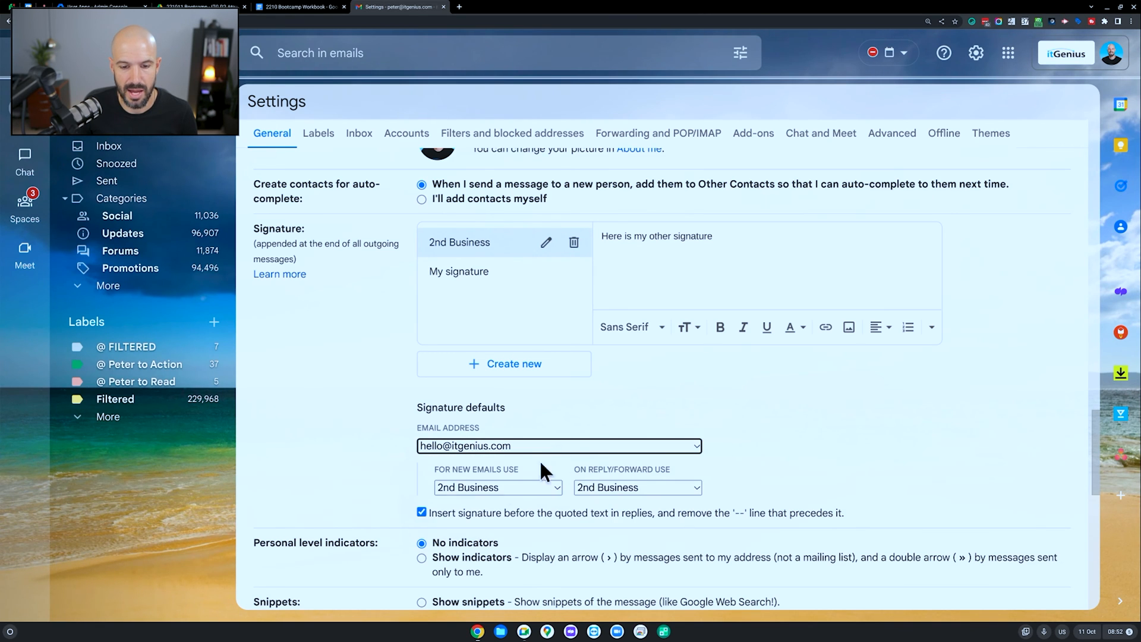
{"action": "left_click", "coordinate": [422, 513]}
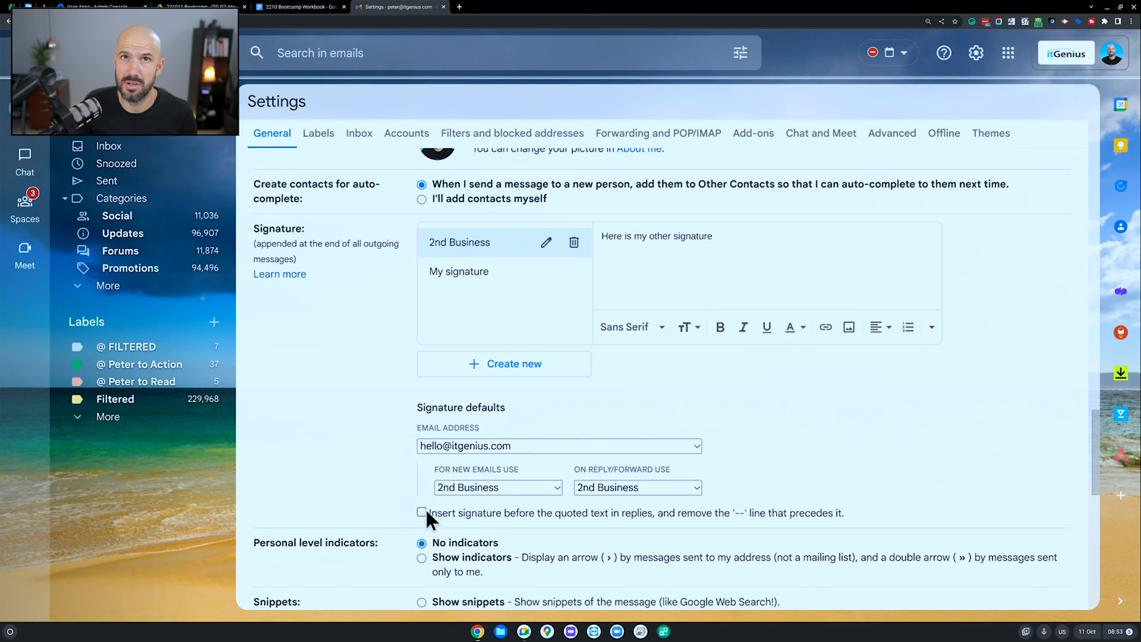
{"action": "left_click", "coordinate": [422, 512]}
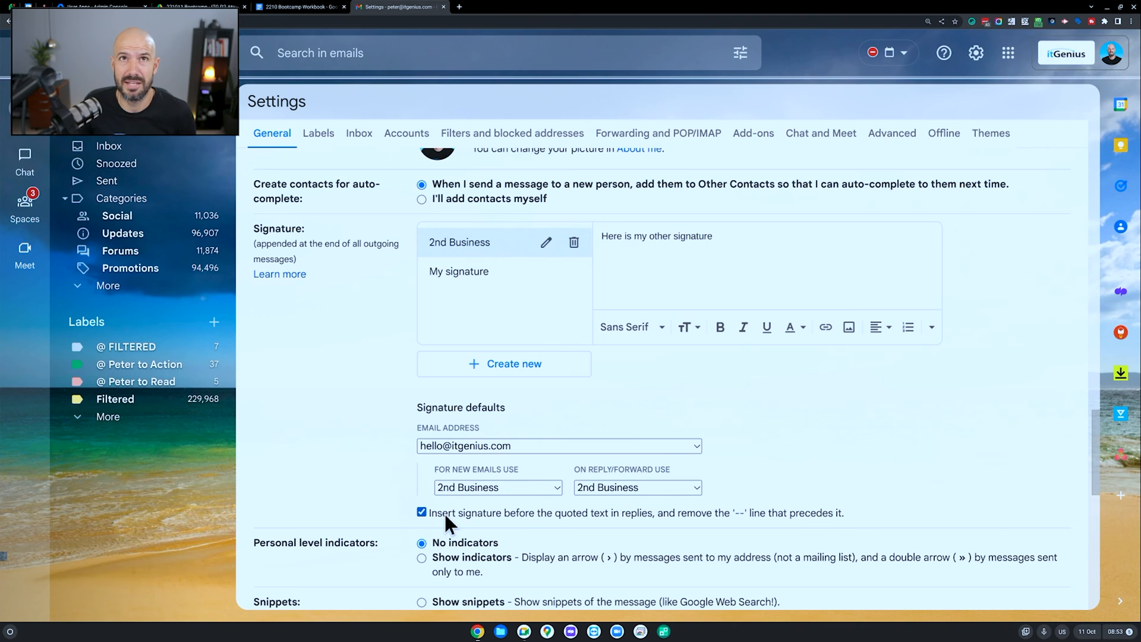
Uncheck 'Insert signature before the quoted text in replies'
{"action": "left_click", "coordinate": [420, 512]}
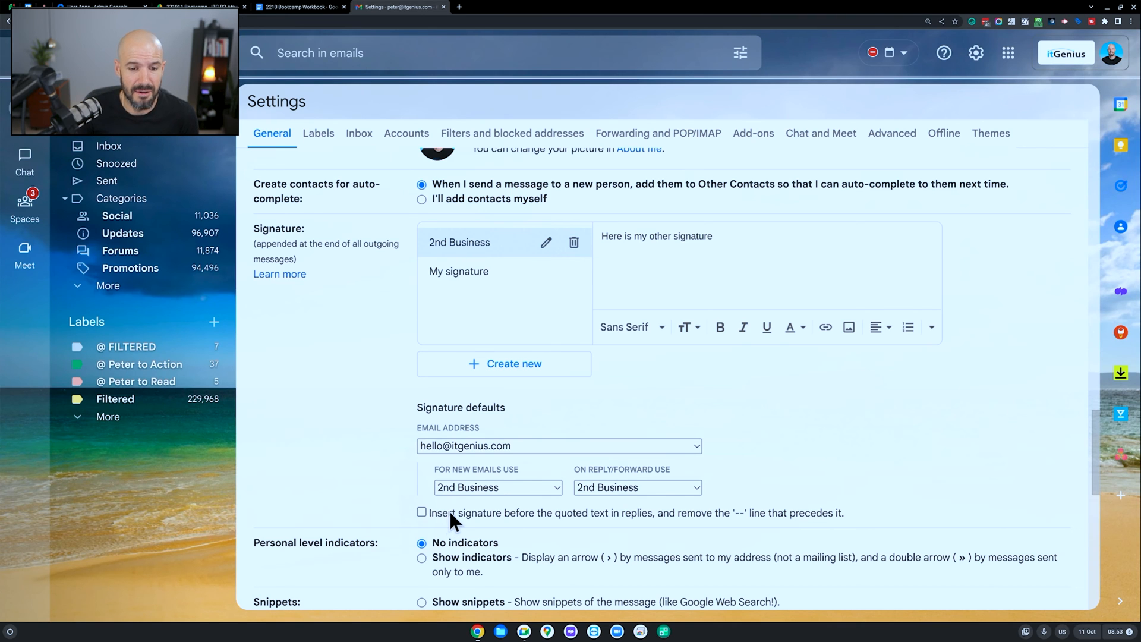
{"action": "left_click", "coordinate": [421, 512]}
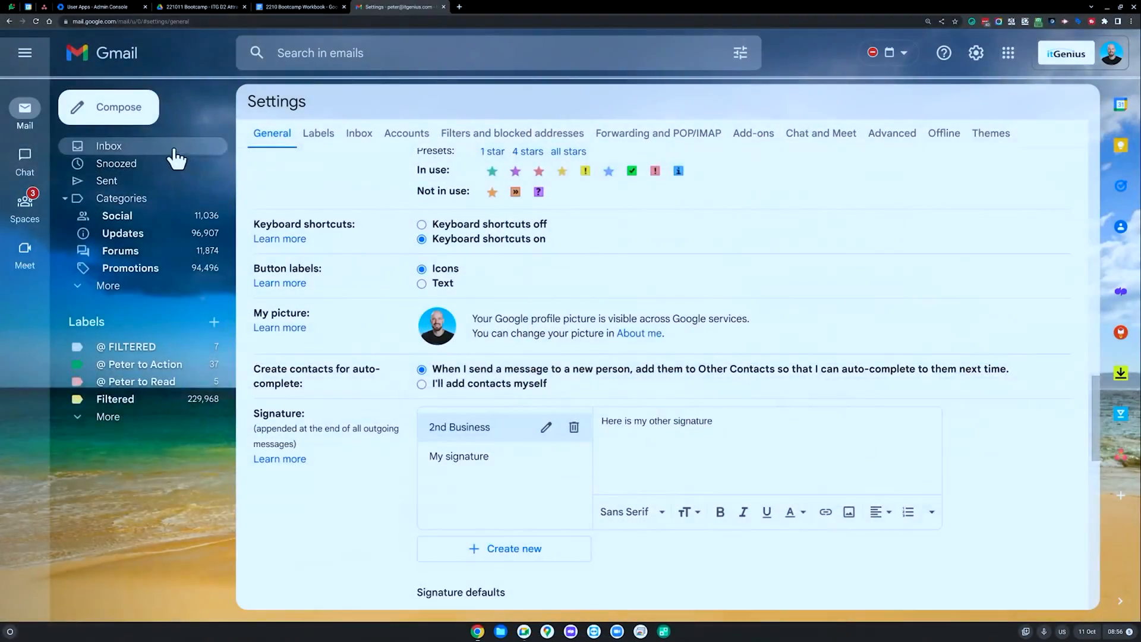
Return to the Inbox, show All Mail, and open the Newest/Oldest sort menu
{"action": "left_click", "coordinate": [108, 145]}
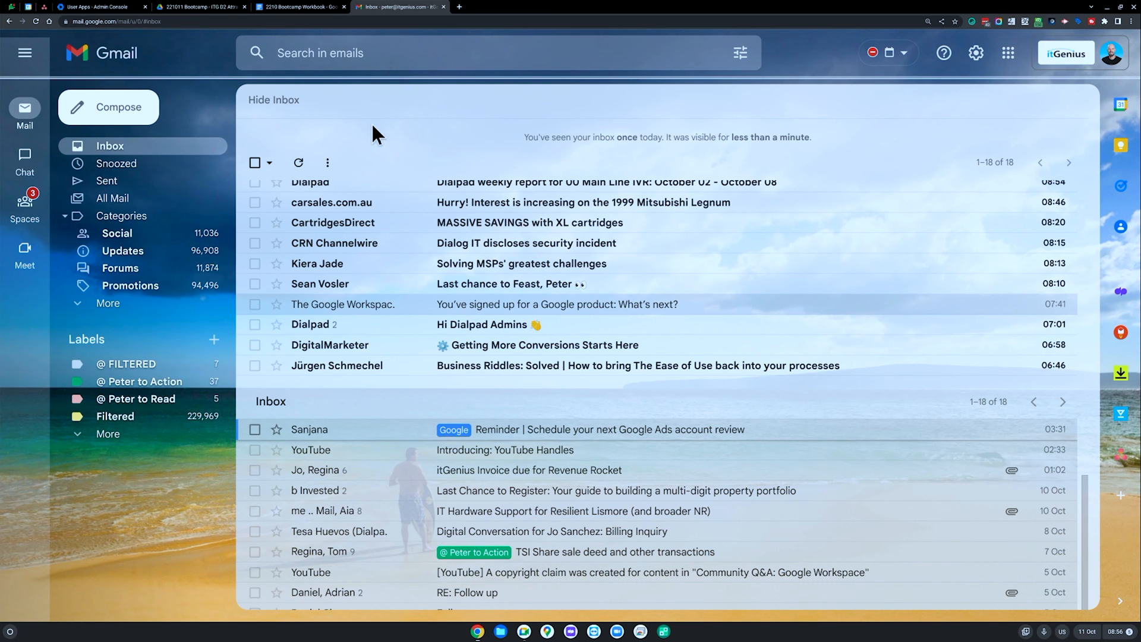
{"action": "mouse_move", "coordinate": [171, 332]}
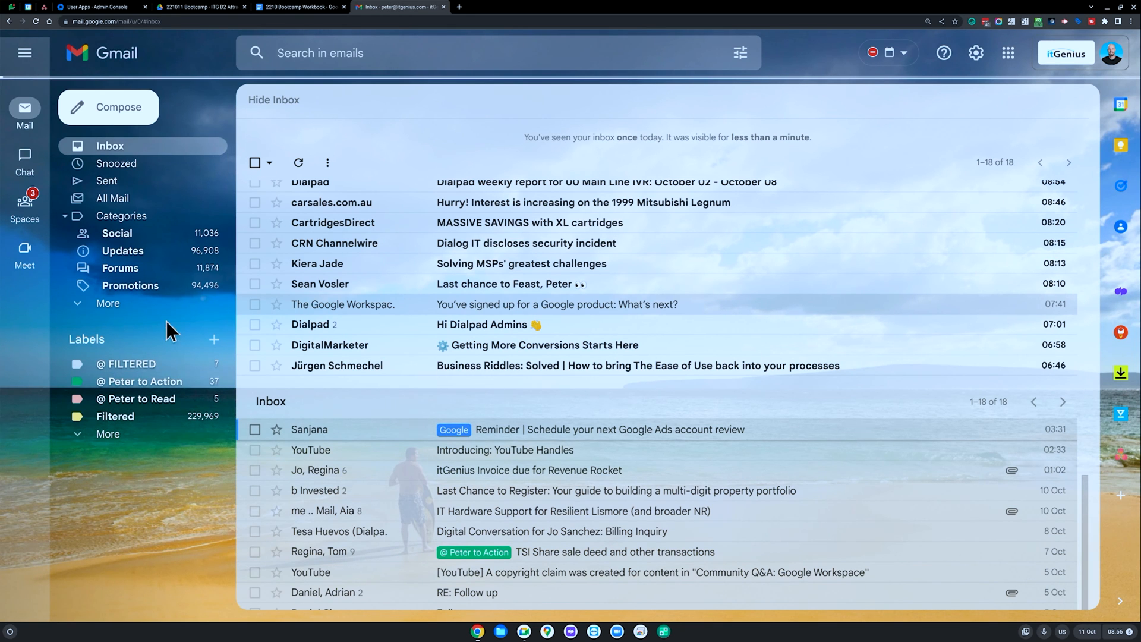
{"action": "mouse_move", "coordinate": [112, 198]}
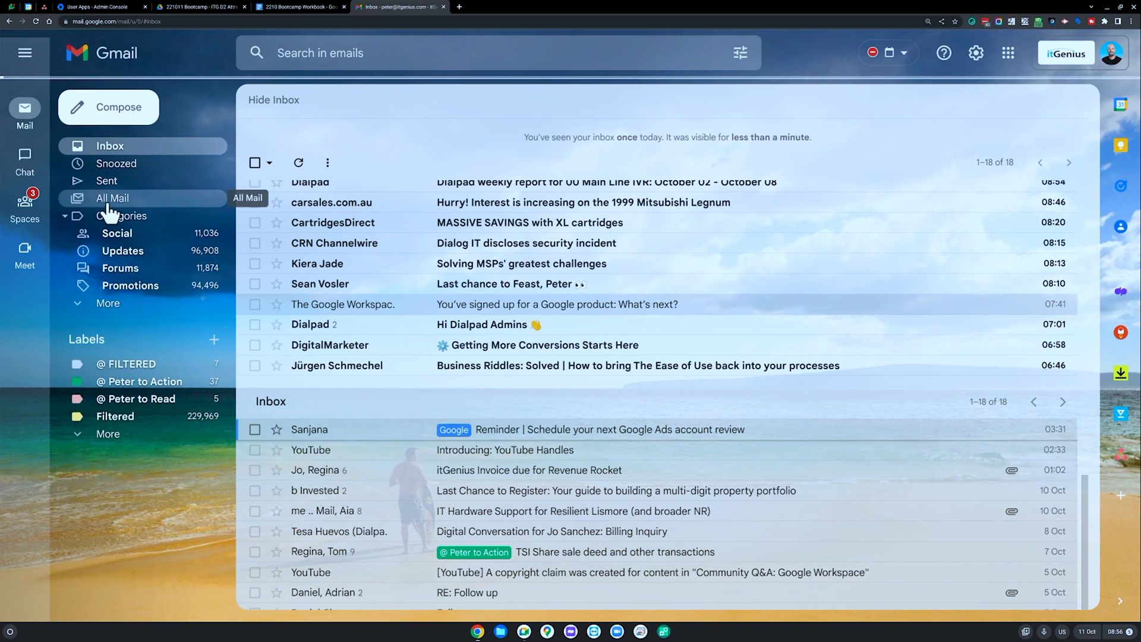
{"action": "left_click", "coordinate": [112, 199]}
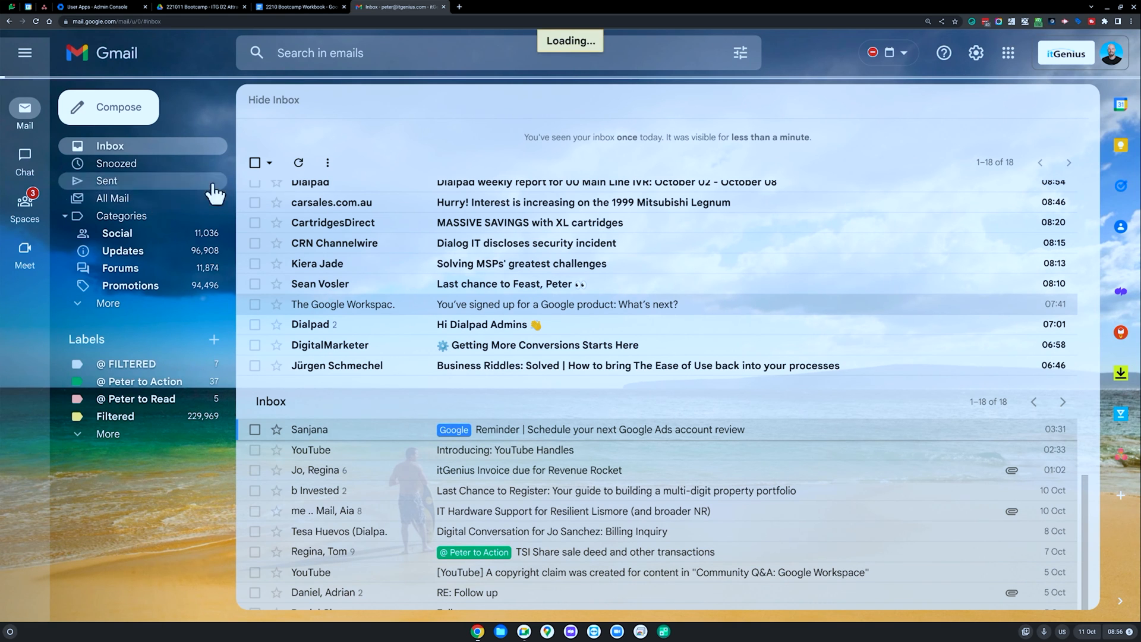
{"action": "left_click", "coordinate": [111, 198]}
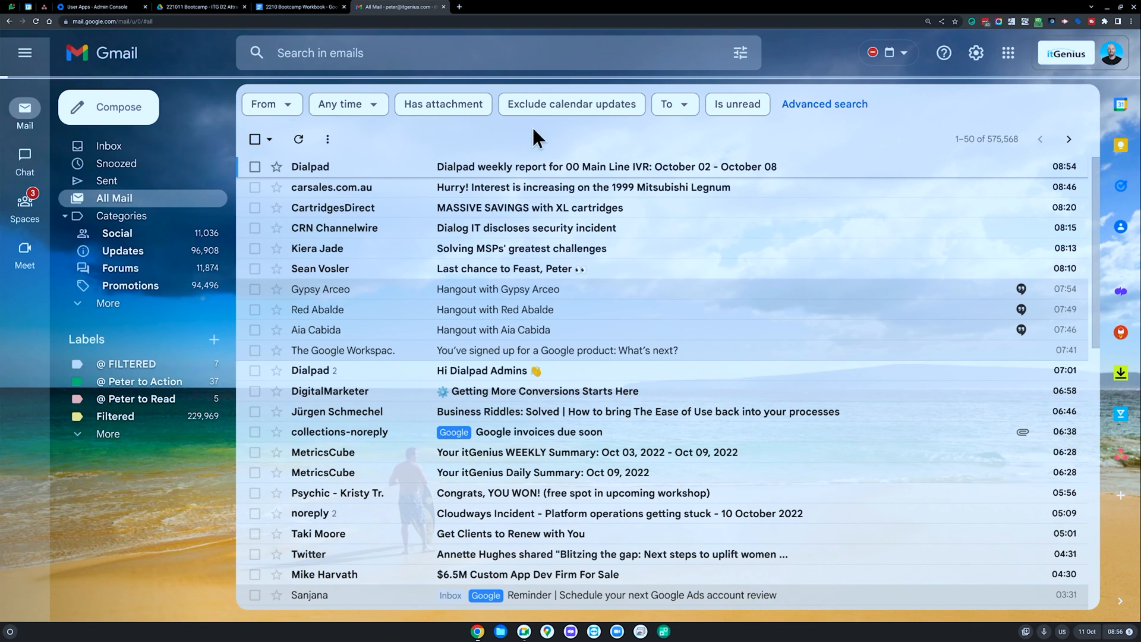
{"action": "left_click", "coordinate": [987, 139]}
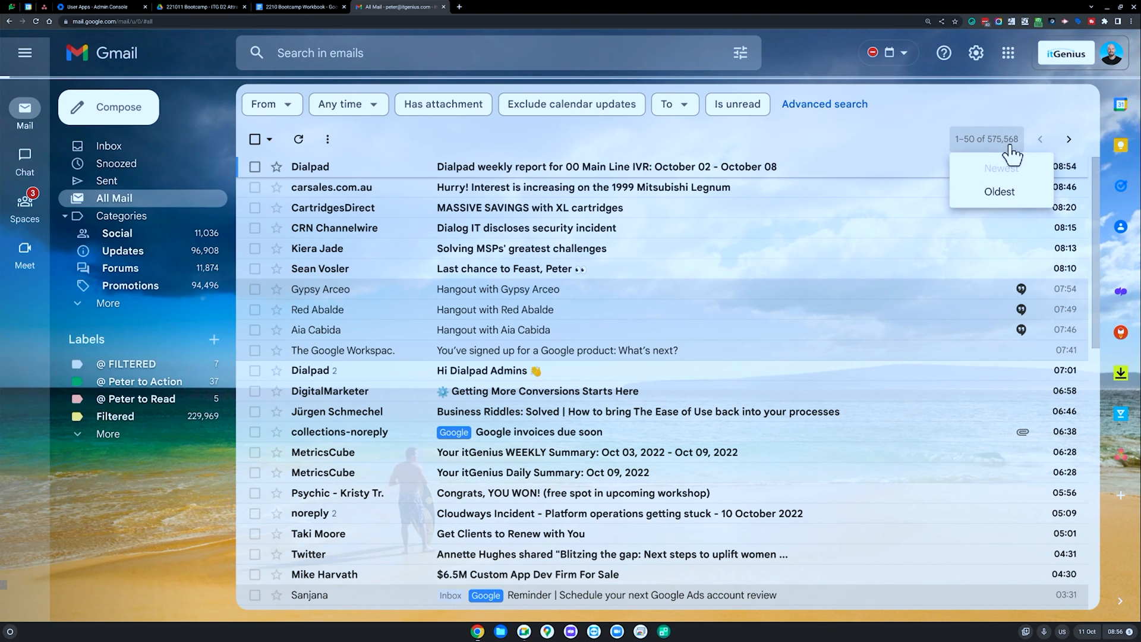
{"action": "mouse_move", "coordinate": [1010, 155]}
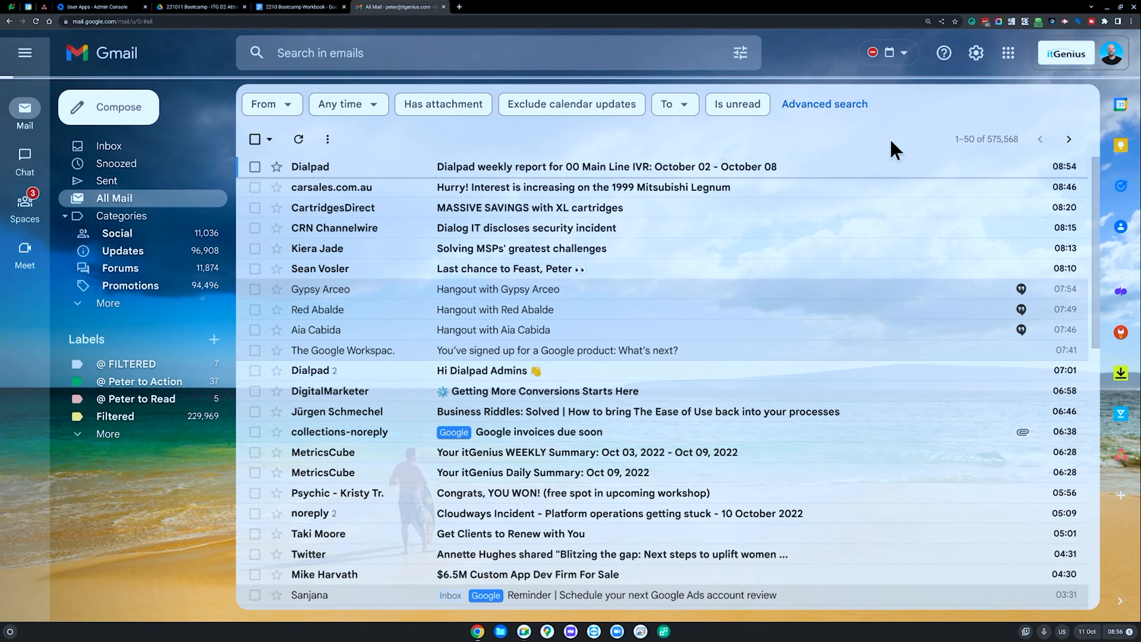
{"action": "mouse_move", "coordinate": [886, 153]}
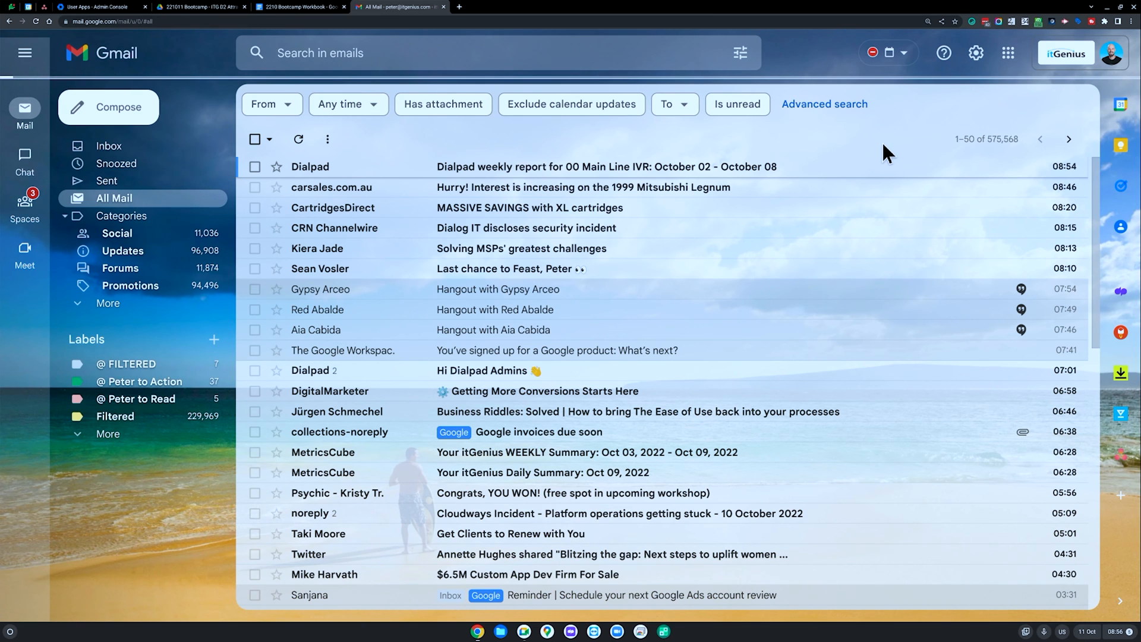
{"action": "mouse_move", "coordinate": [786, 116]}
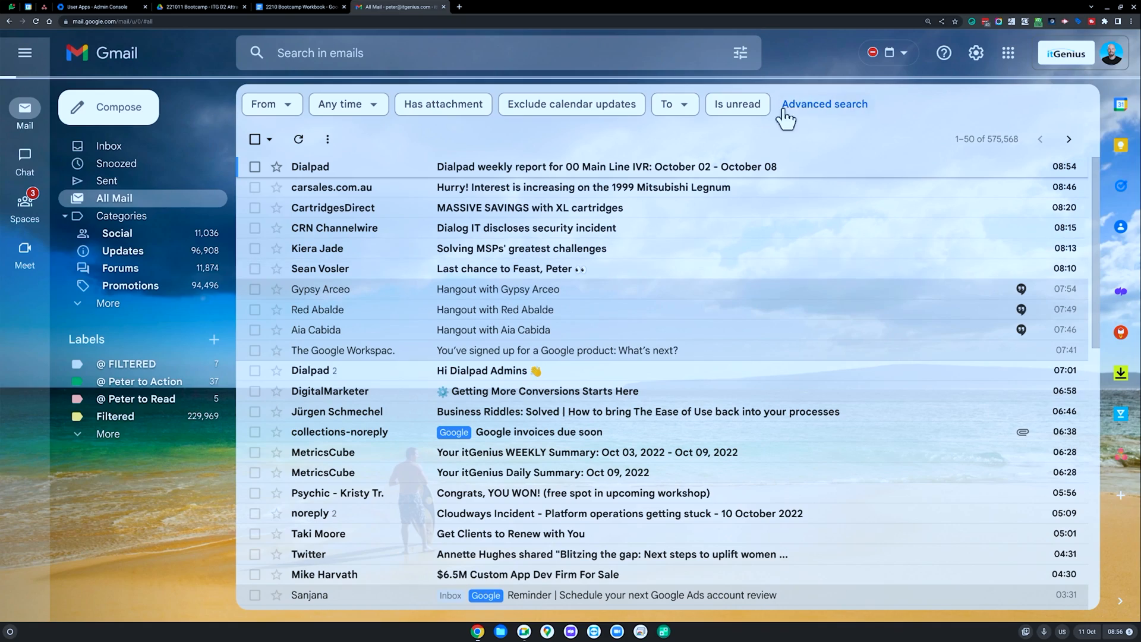